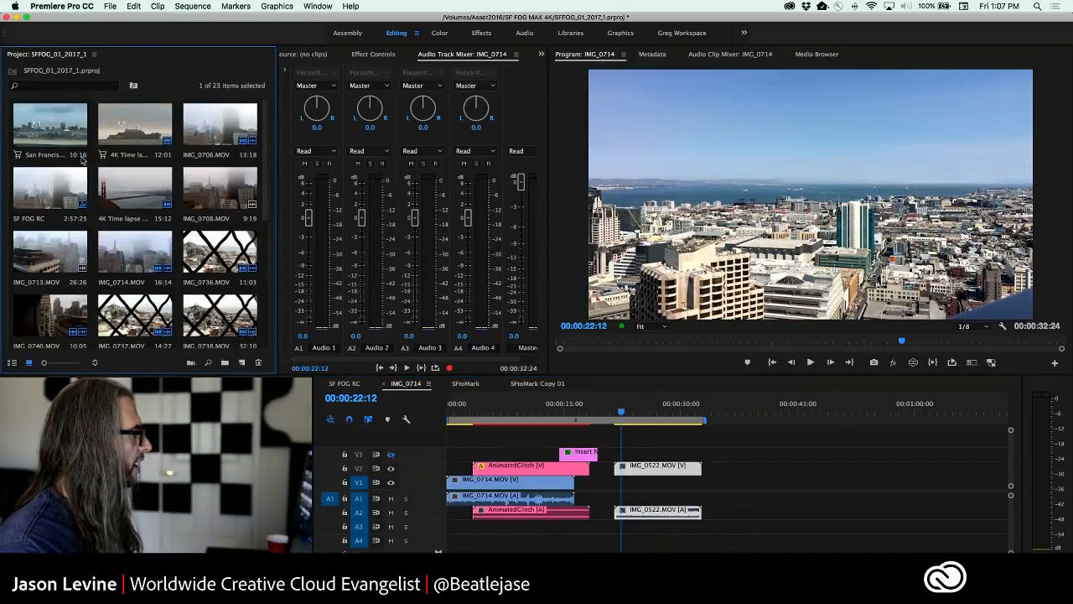
{"action": "mouse_move", "coordinate": [34, 124]}
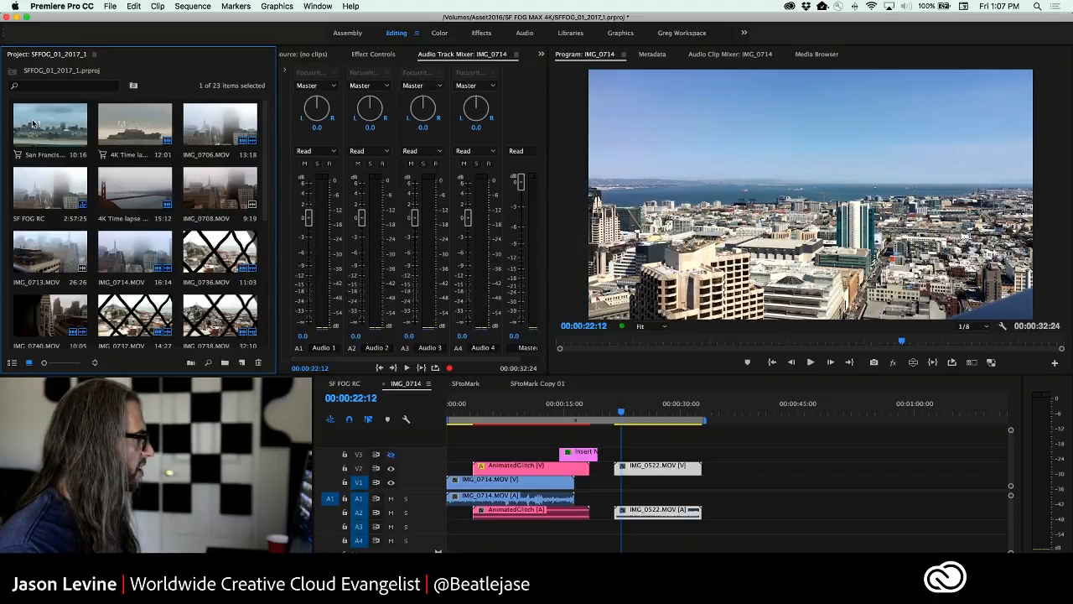
Preview the San Francisco Fog and Alcatraz island time-lapse clips, skimming their footage.
{"action": "double_click", "coordinate": [50, 126]}
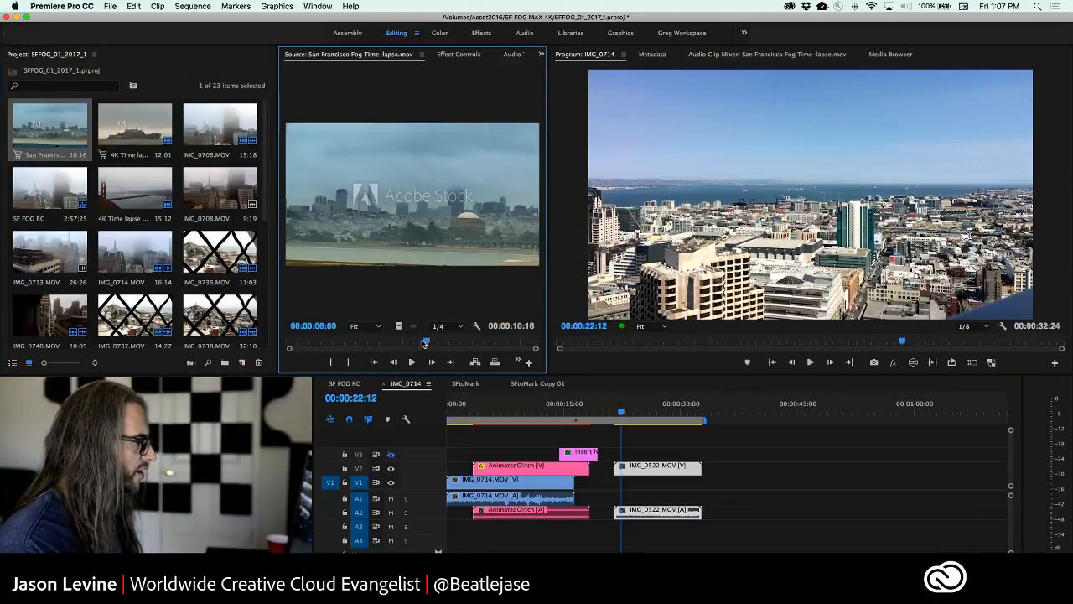
{"action": "left_click", "coordinate": [411, 362]}
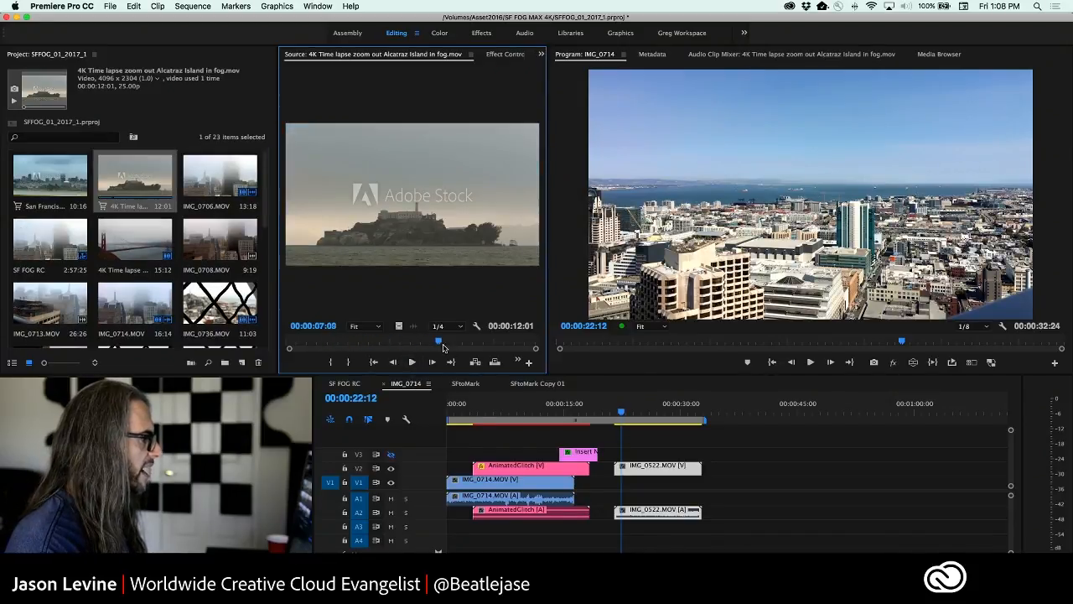
{"action": "left_click_drag", "start_coordinate": [437, 339], "coordinate": [337, 338]}
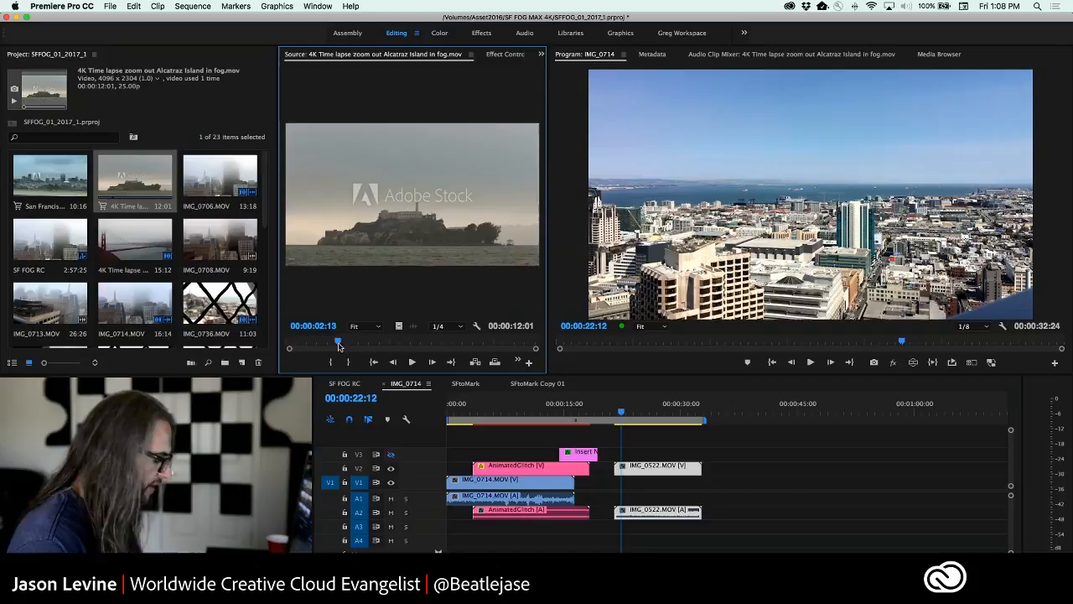
{"action": "left_click_drag", "start_coordinate": [339, 340], "coordinate": [419, 340]}
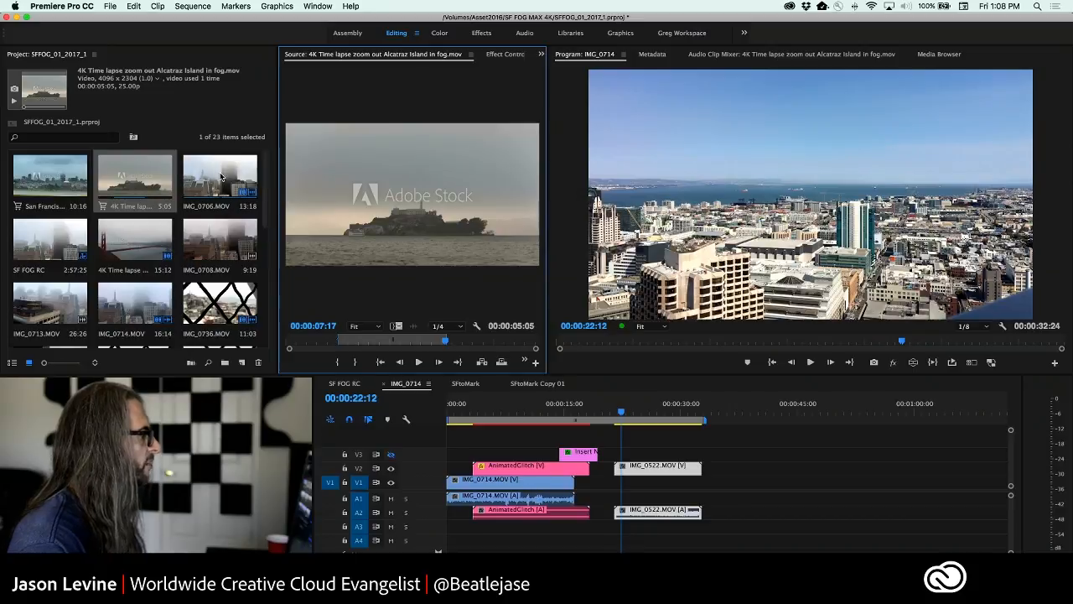
Preview clip IMG_0706 and the Golden Gate Bridge fog clip, skimming through each.
{"action": "double_click", "coordinate": [220, 173]}
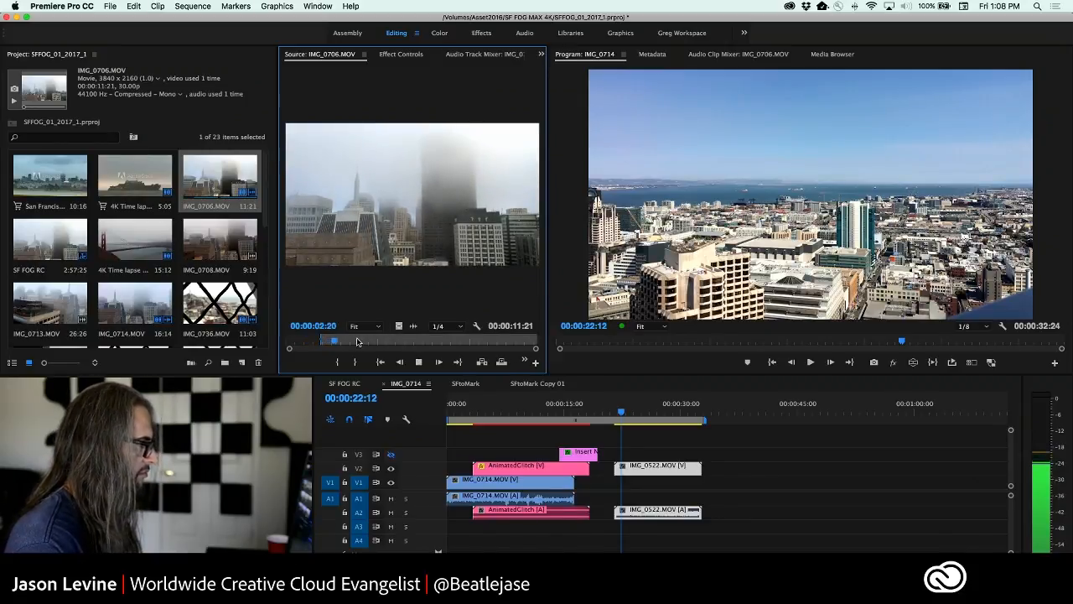
{"action": "left_click_drag", "start_coordinate": [332, 338], "coordinate": [395, 338]}
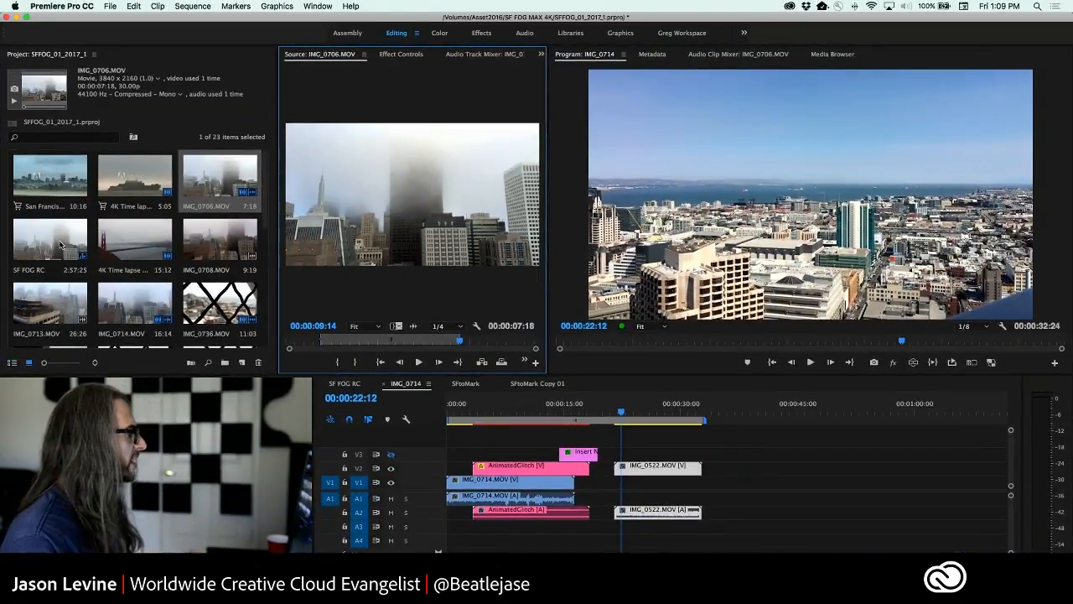
{"action": "left_click", "coordinate": [134, 243]}
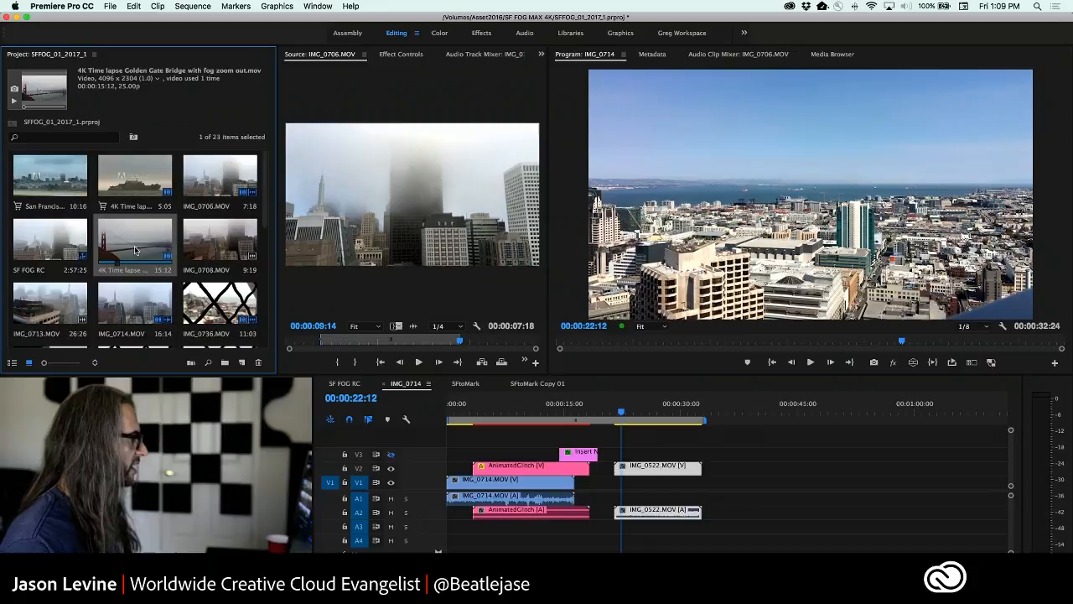
{"action": "double_click", "coordinate": [134, 243]}
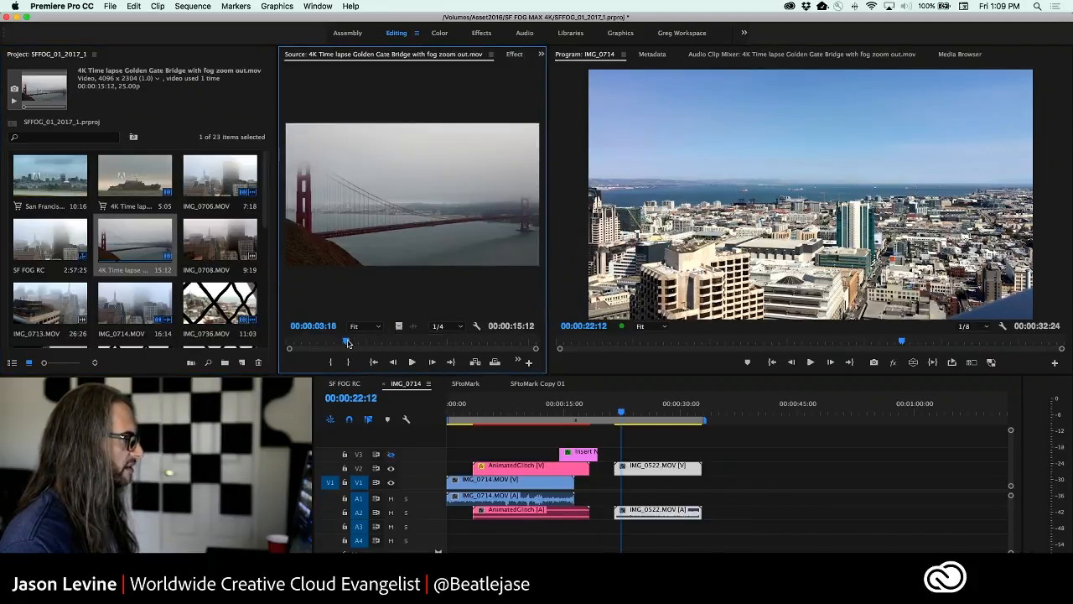
{"action": "left_click_drag", "start_coordinate": [348, 338], "coordinate": [372, 339]}
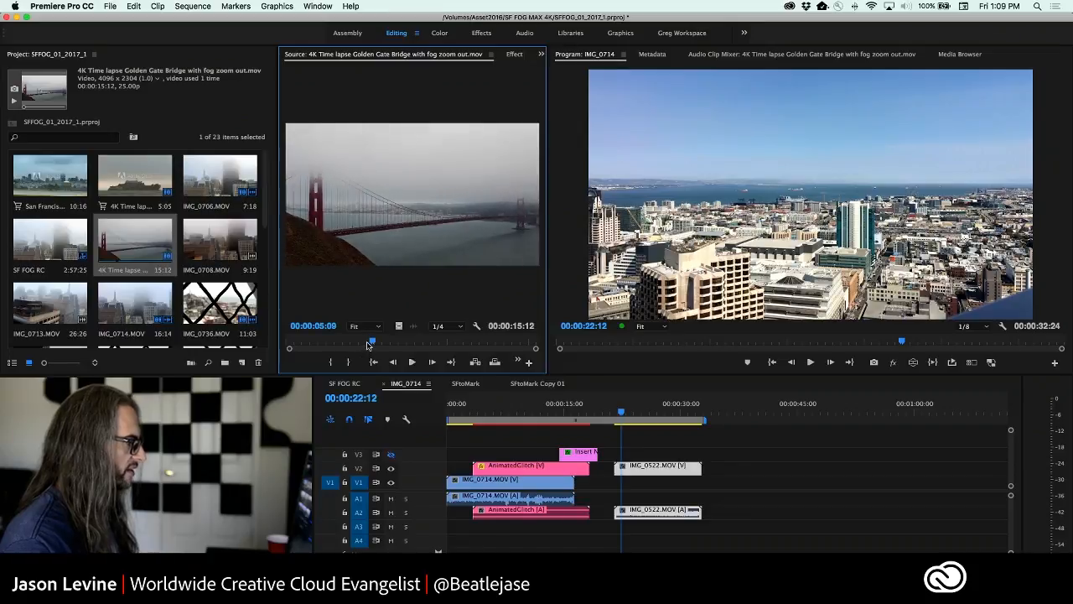
{"action": "left_click_drag", "start_coordinate": [372, 342], "coordinate": [420, 342]}
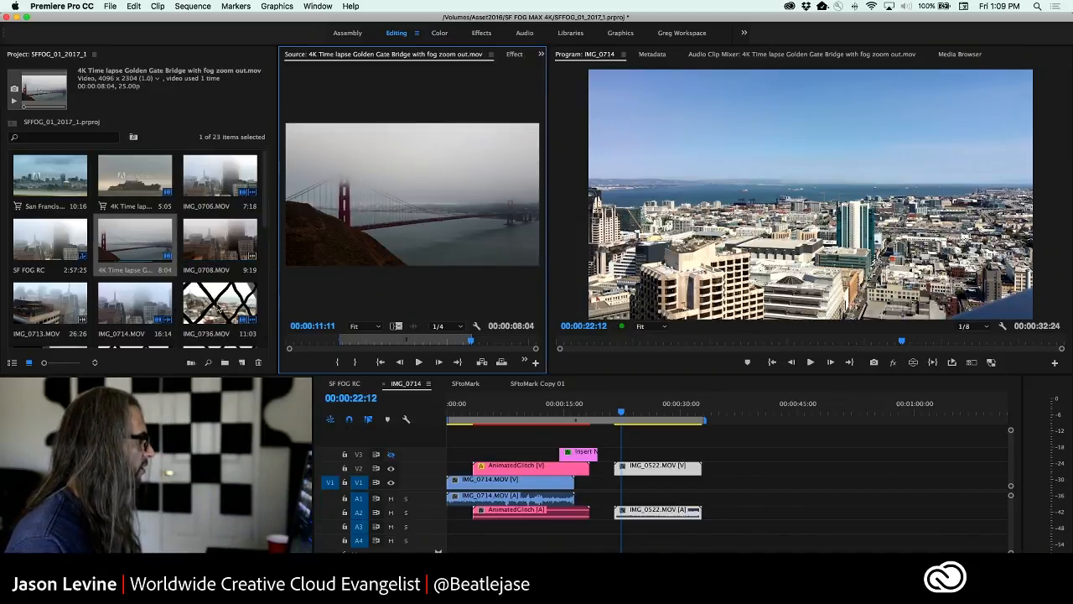
Preview clip IMG_0736 and skim through its fence-view footage from the start.
{"action": "double_click", "coordinate": [218, 304]}
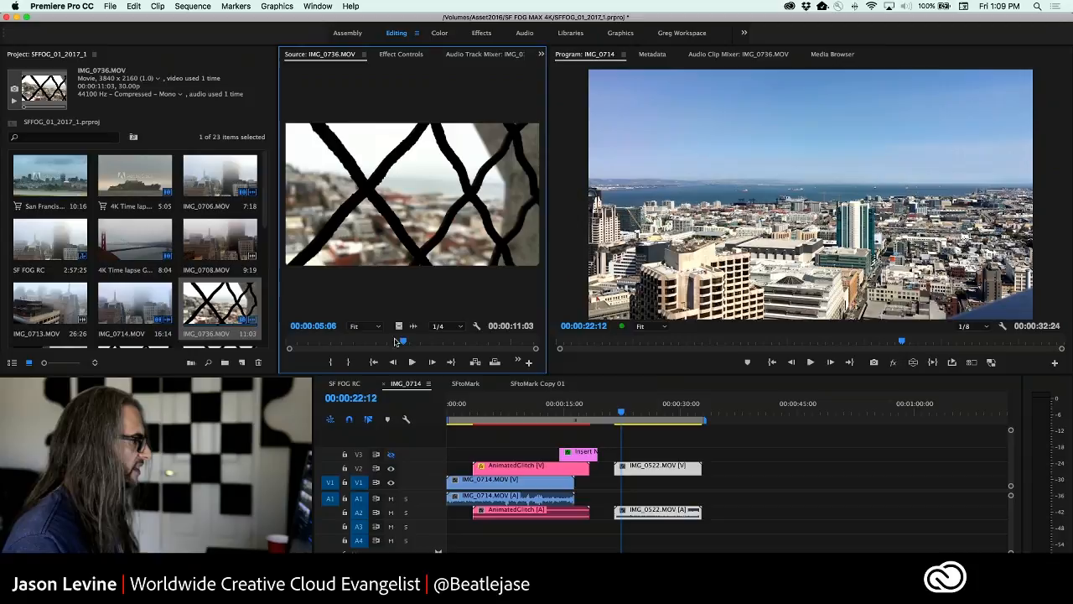
{"action": "left_click_drag", "start_coordinate": [400, 338], "coordinate": [328, 339]}
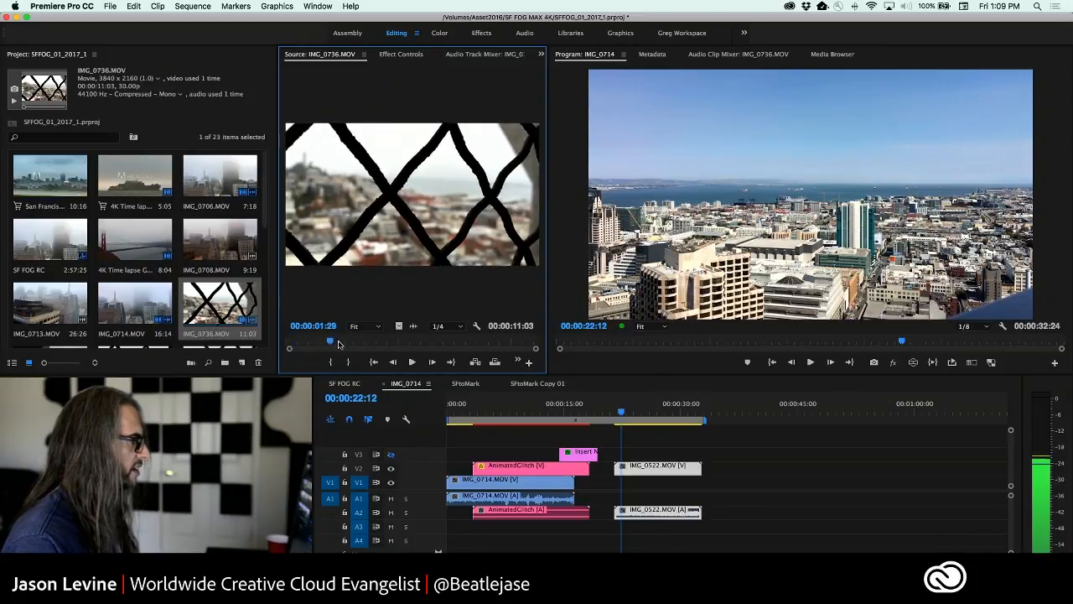
{"action": "left_click_drag", "start_coordinate": [328, 338], "coordinate": [507, 338]}
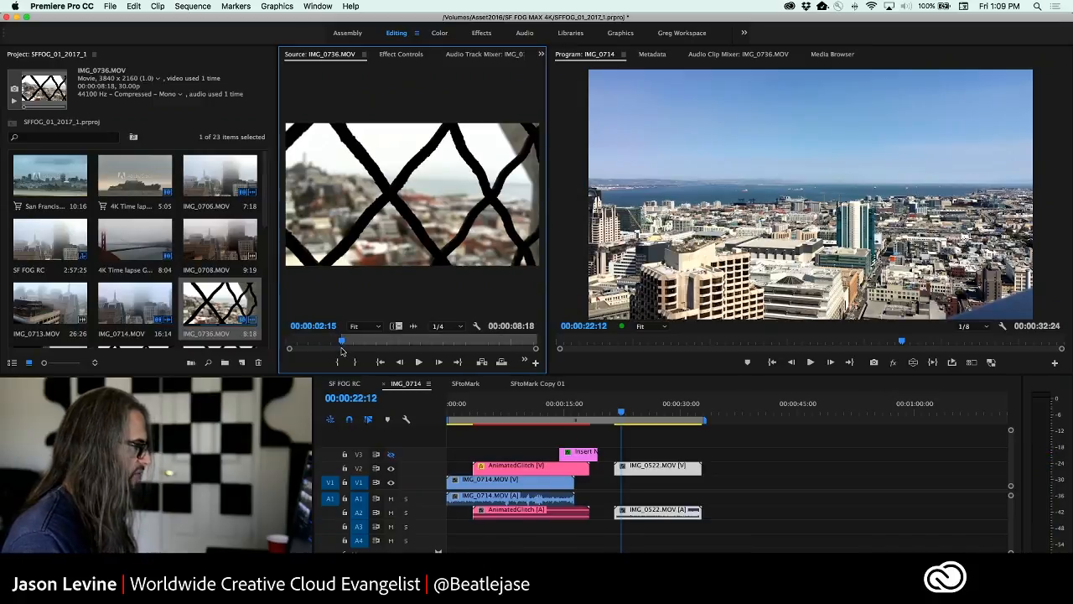
{"action": "left_click_drag", "start_coordinate": [342, 340], "coordinate": [372, 340]}
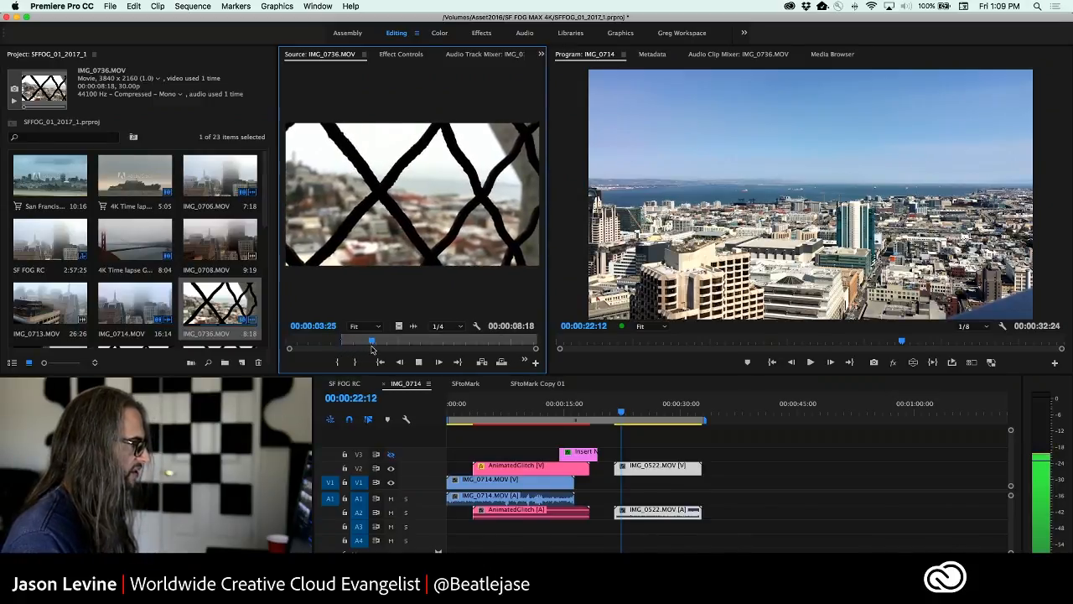
{"action": "left_click_drag", "start_coordinate": [372, 340], "coordinate": [417, 340]}
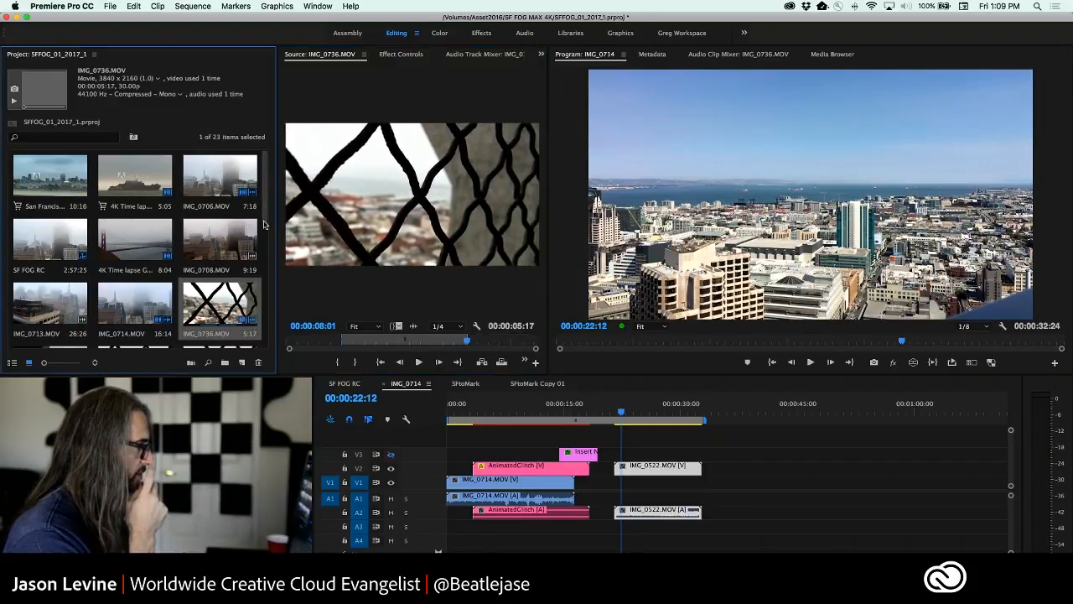
Switch to the SFtoMark sequence in the Timeline.
{"action": "scroll", "scroll_direction": "down", "scroll_amount": 3}
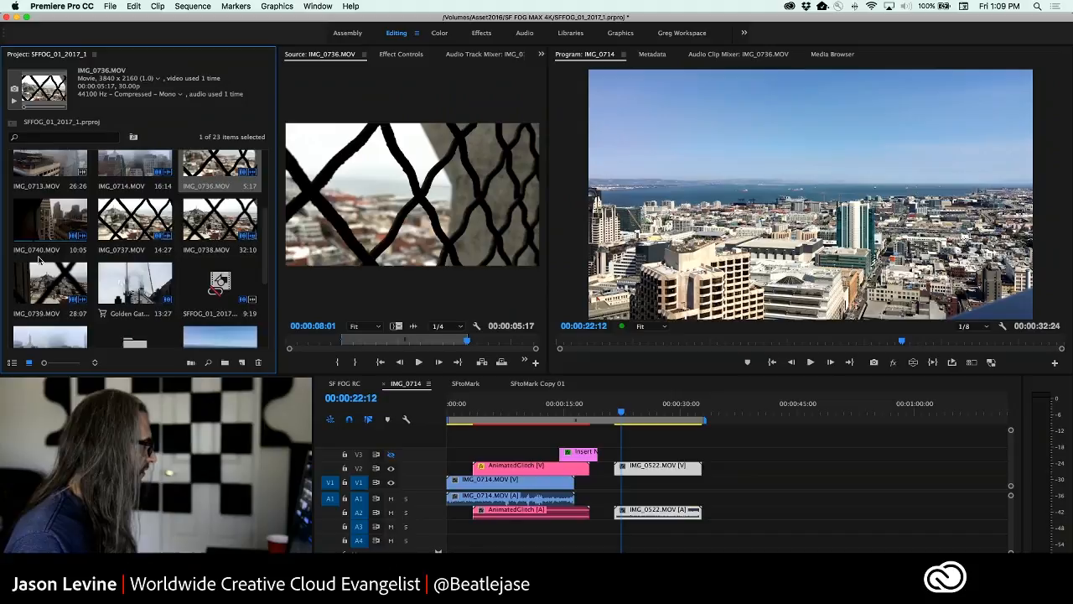
{"action": "left_click", "coordinate": [464, 382]}
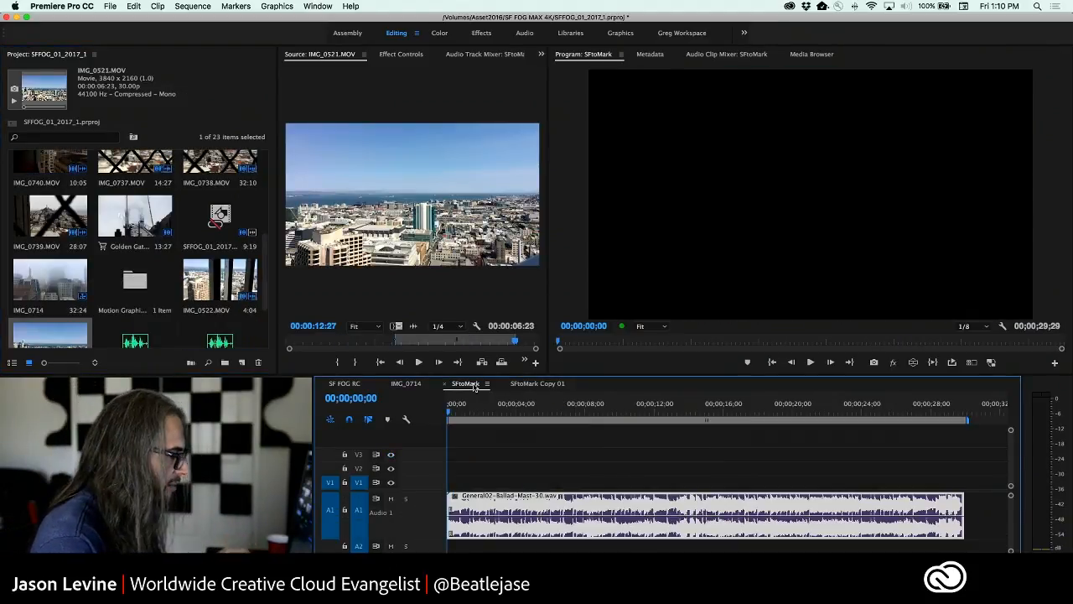
{"action": "left_click", "coordinate": [704, 523]}
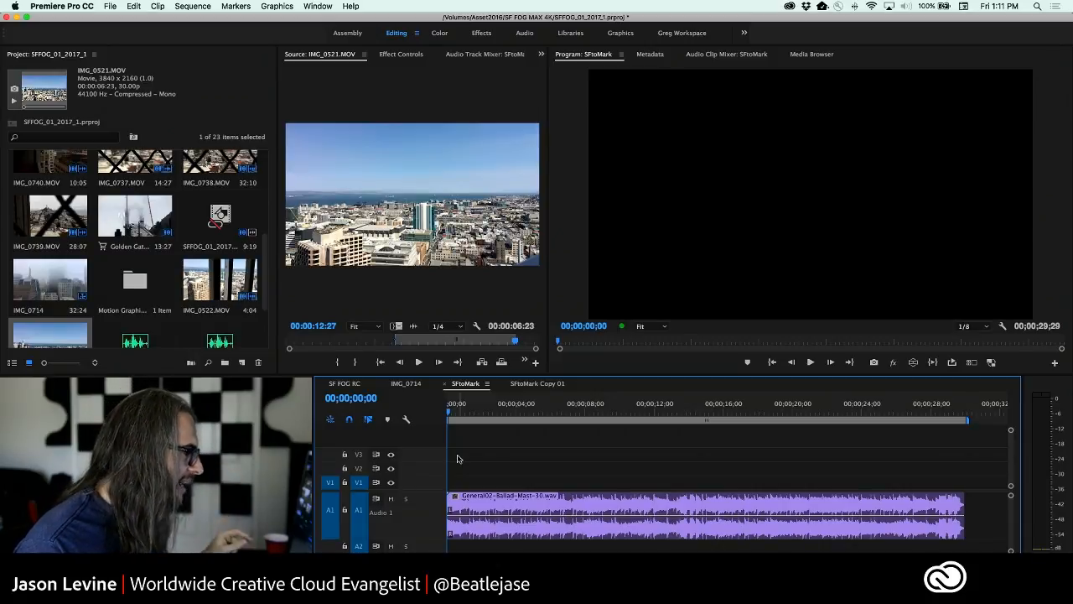
{"action": "mouse_move", "coordinate": [689, 363]}
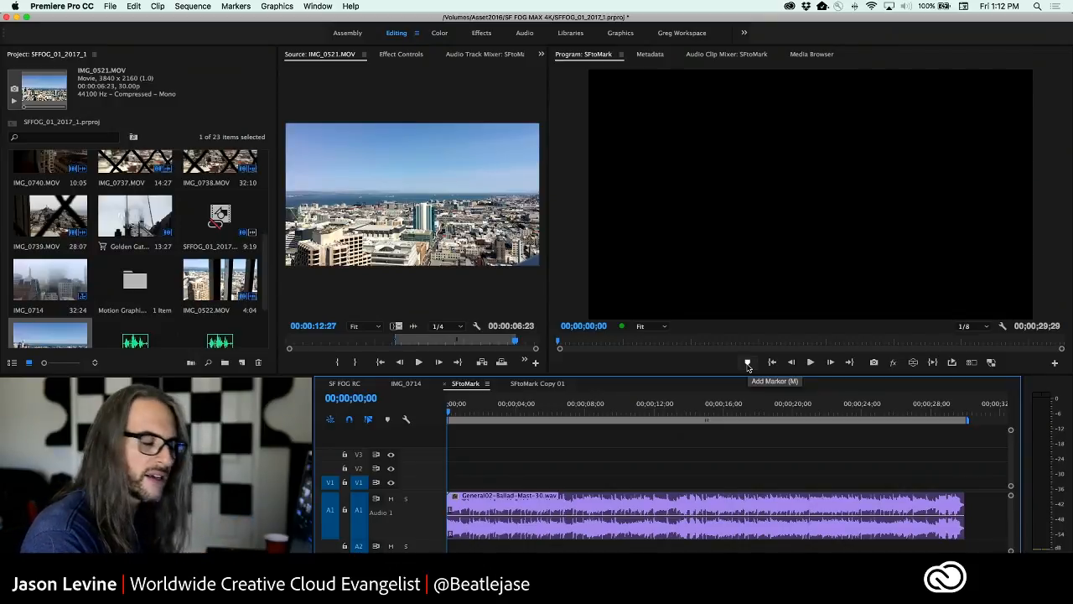
{"action": "mouse_move", "coordinate": [476, 526]}
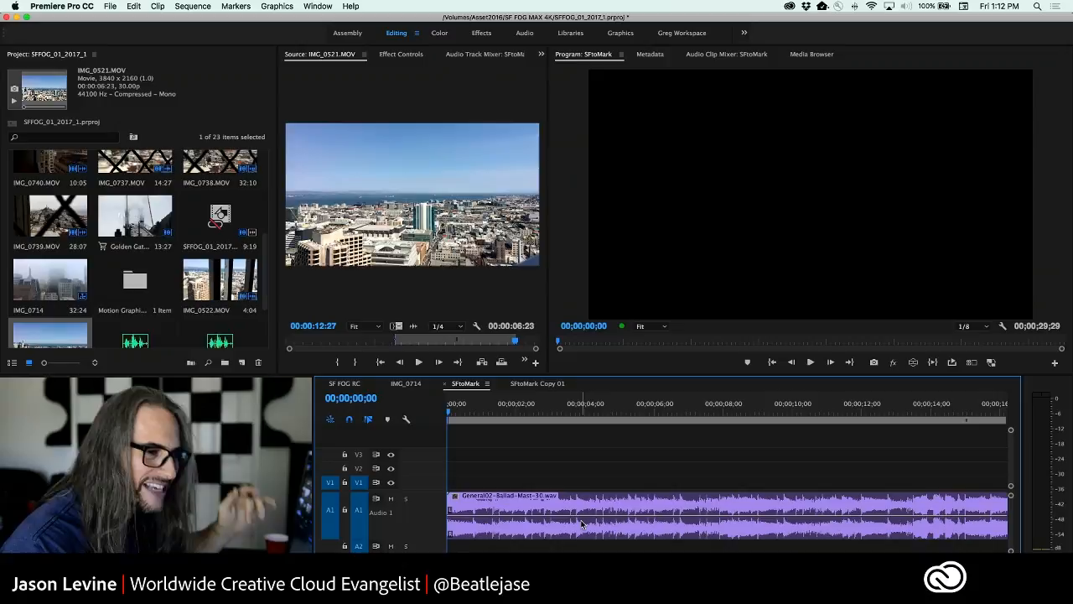
{"action": "mouse_move", "coordinate": [582, 523]}
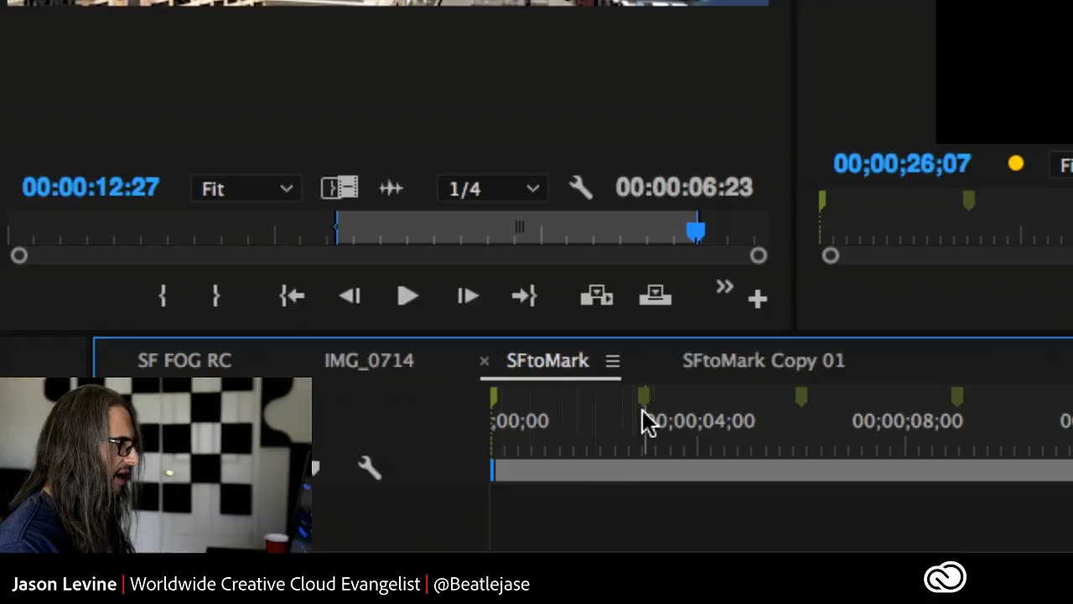
{"action": "mouse_move", "coordinate": [981, 417]}
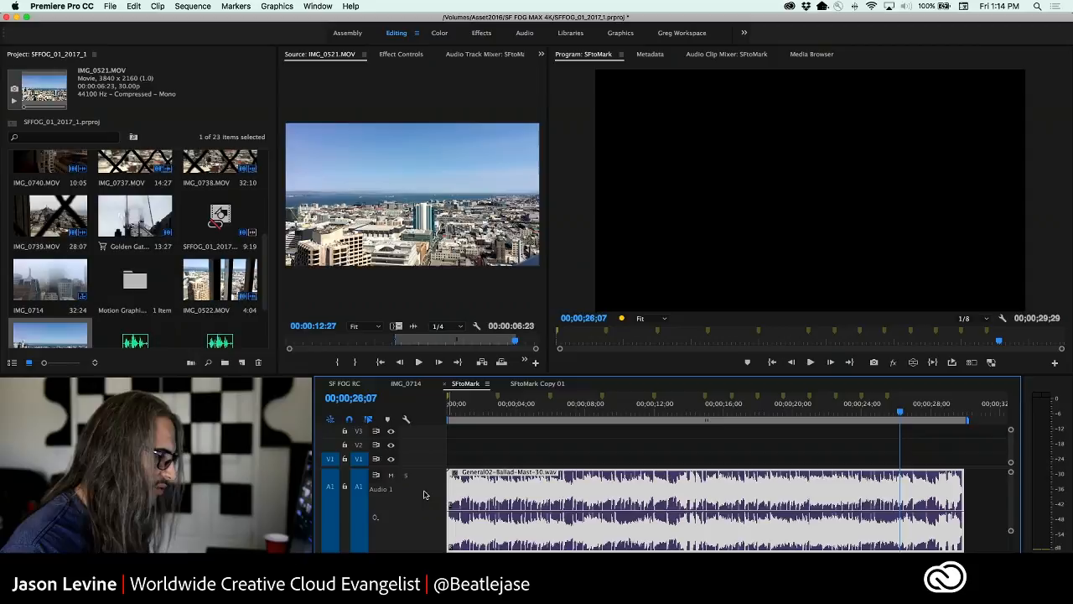
{"action": "mouse_move", "coordinate": [654, 419]}
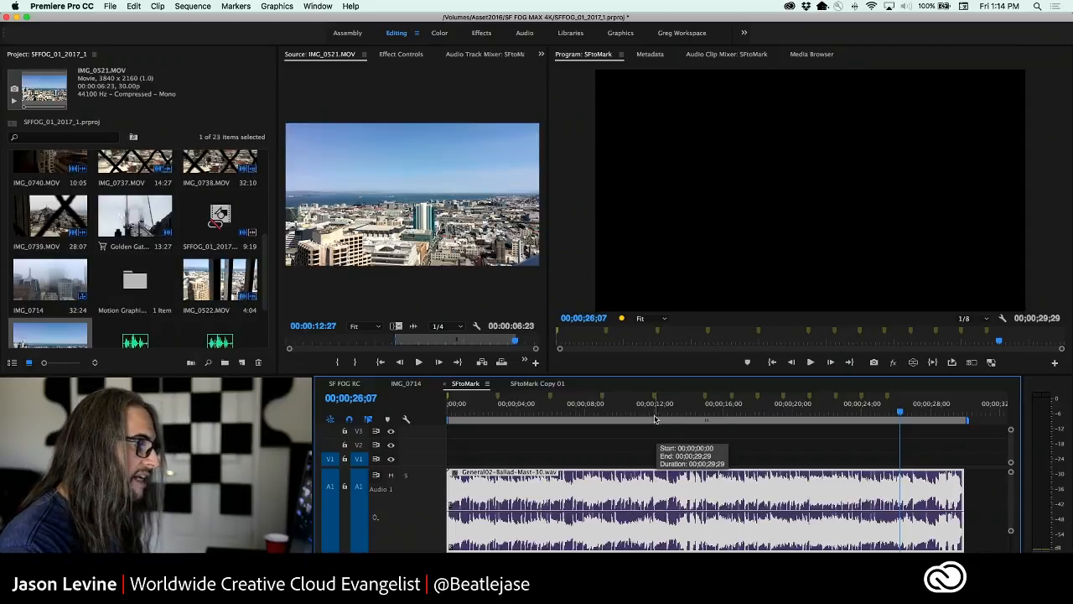
Position the playhead on the beat marker near 00;00;12;00.
{"action": "left_click", "coordinate": [653, 416]}
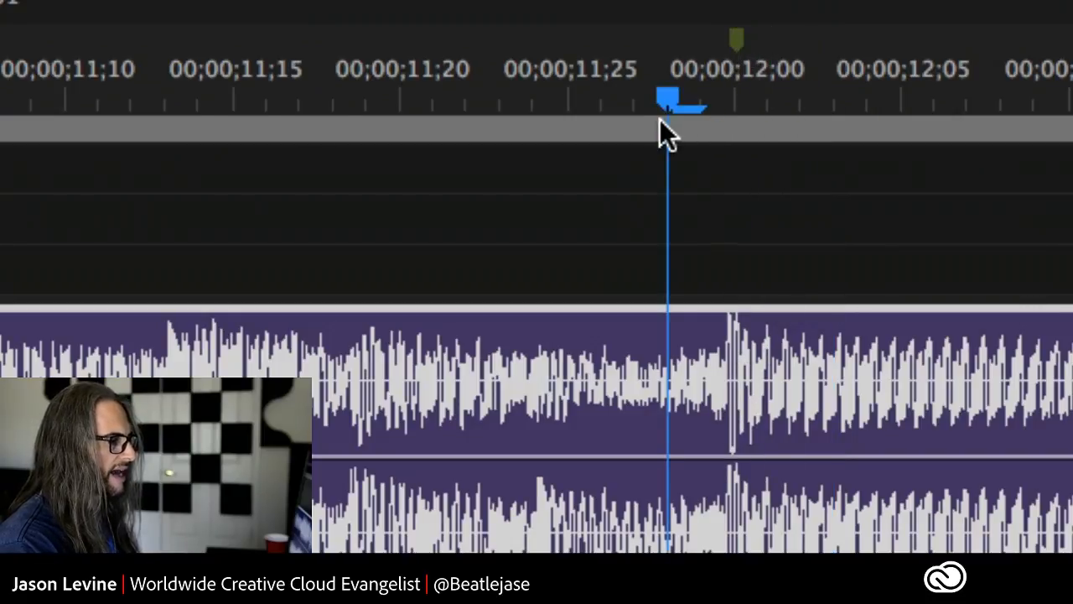
{"action": "left_click_drag", "start_coordinate": [667, 100], "coordinate": [734, 101]}
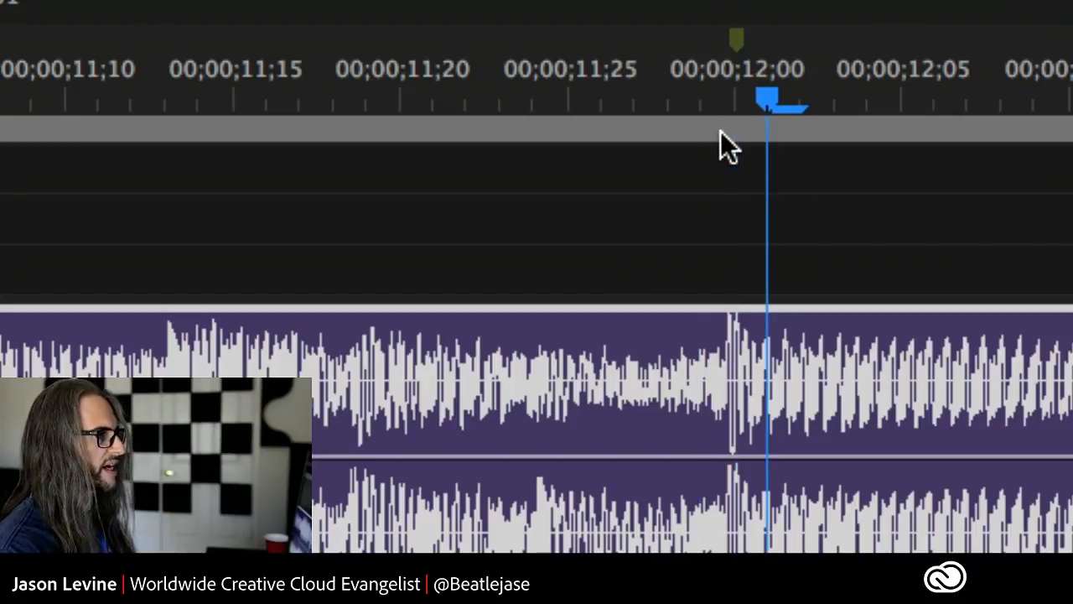
{"action": "left_click_drag", "start_coordinate": [764, 100], "coordinate": [735, 101]}
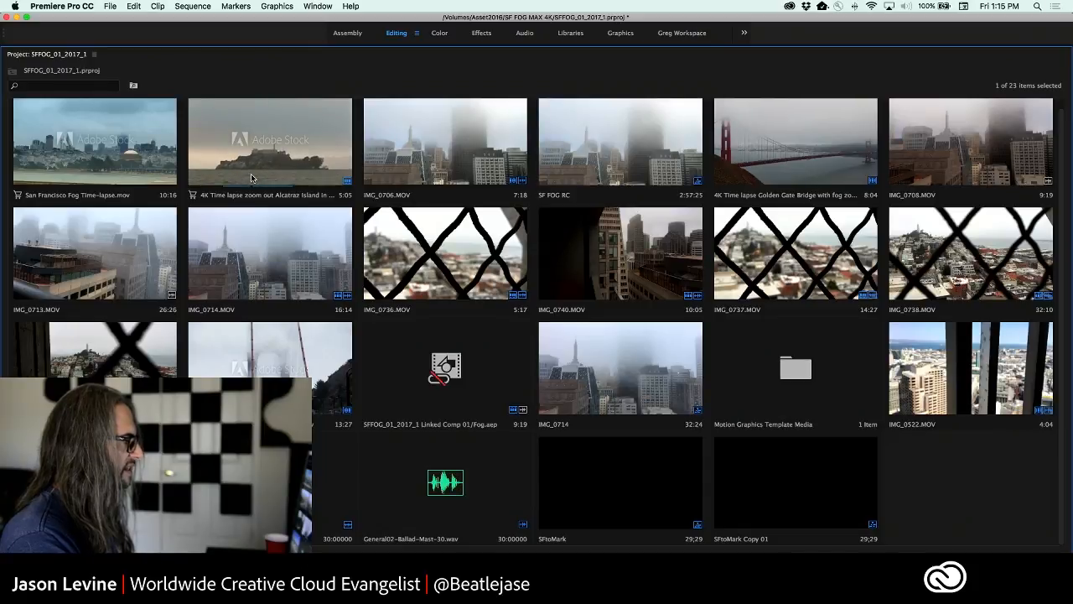
{"action": "mouse_move", "coordinate": [436, 161]}
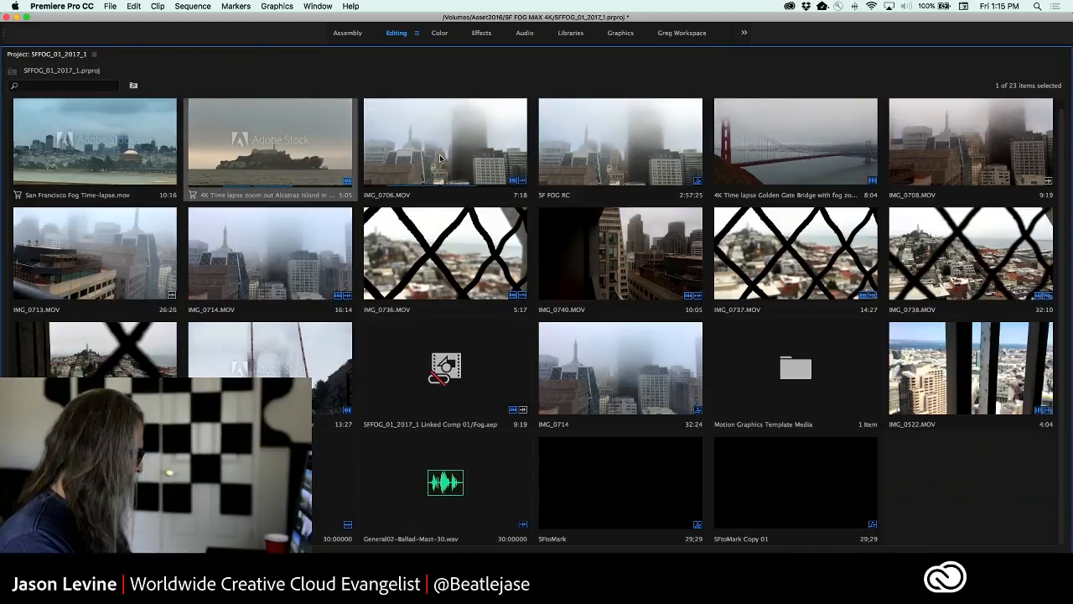
Select several fog clips in the Project panel in the desired assembly order.
{"action": "left_click", "coordinate": [620, 148]}
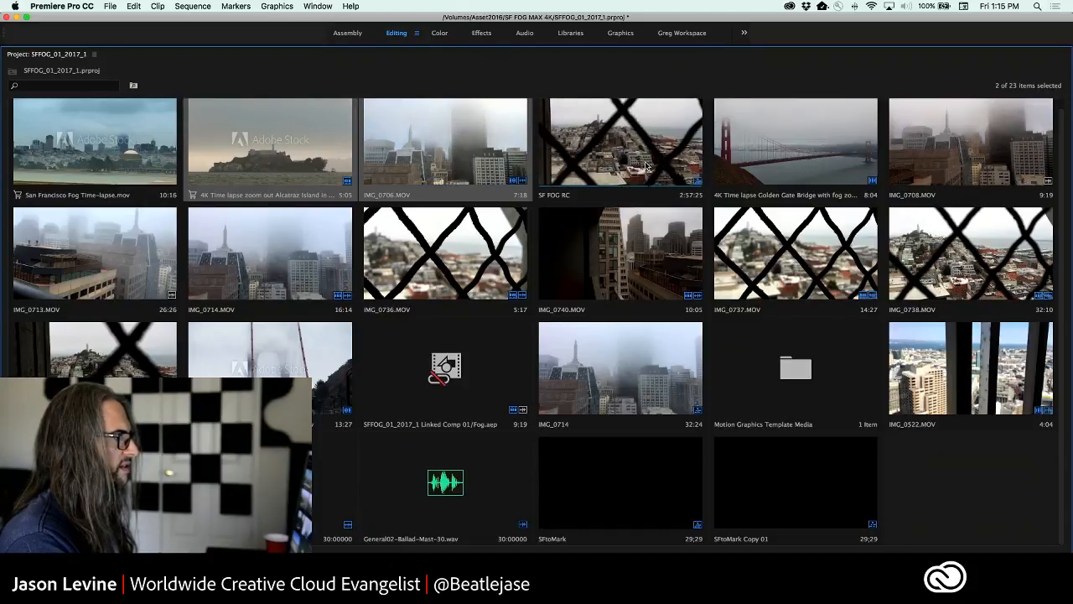
{"action": "left_click", "coordinate": [620, 147]}
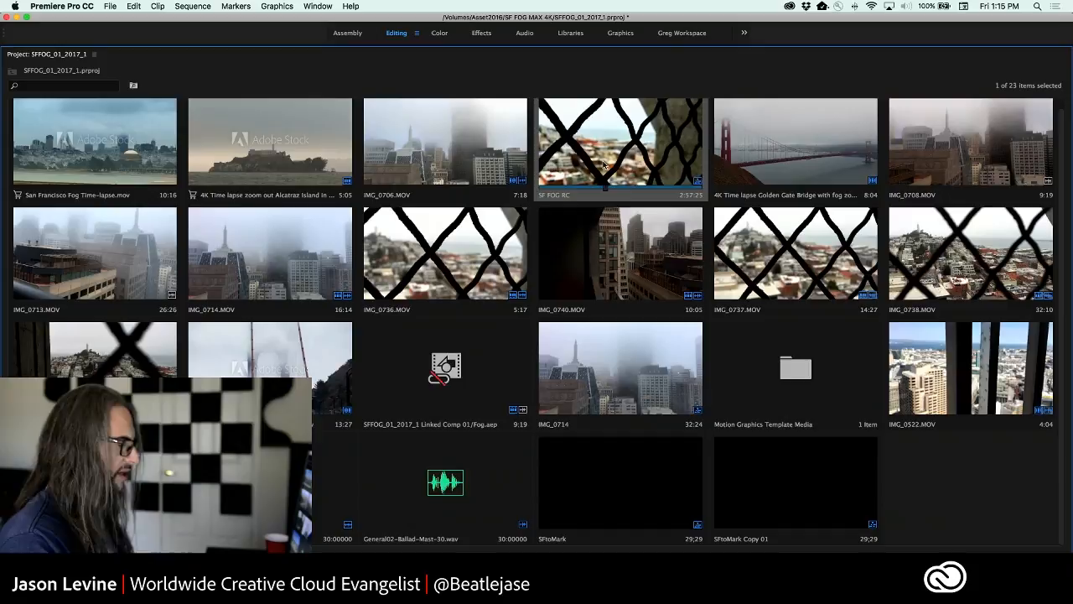
{"action": "mouse_move", "coordinate": [643, 191]}
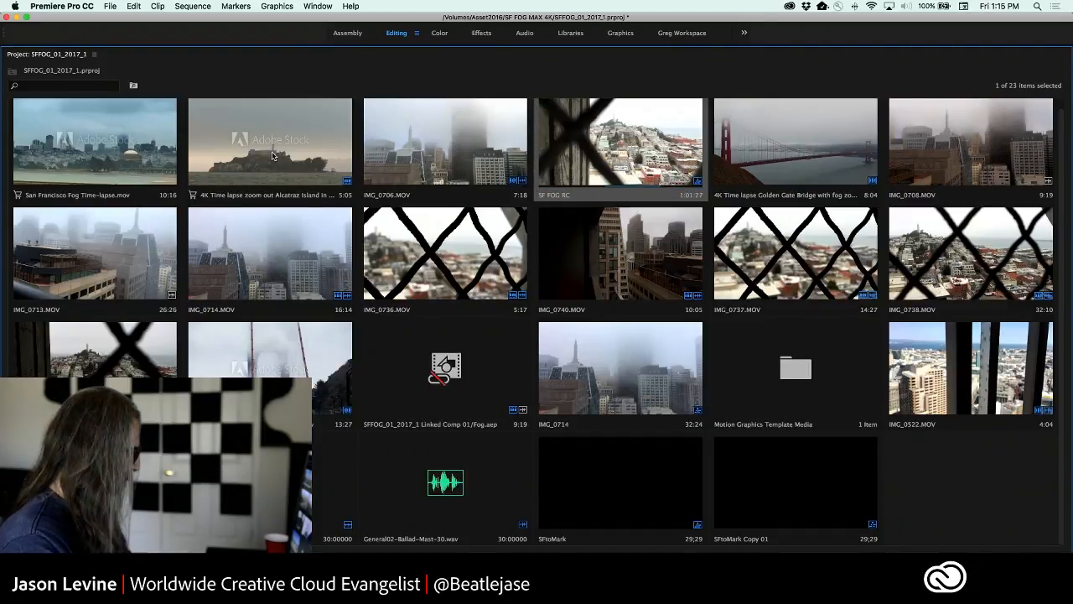
{"action": "left_click", "coordinate": [621, 142]}
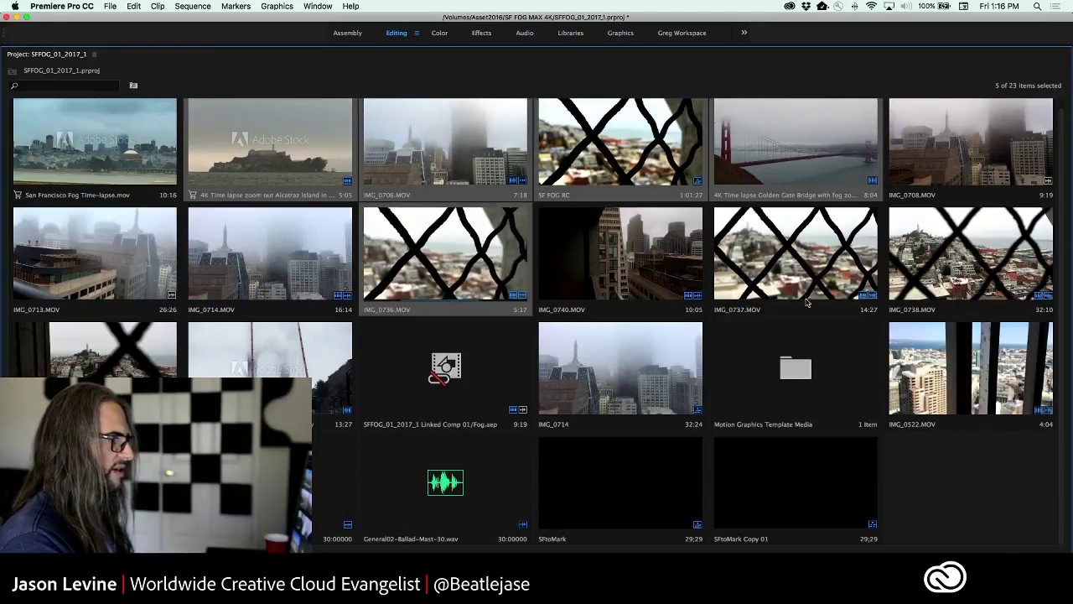
{"action": "mouse_move", "coordinate": [644, 305]}
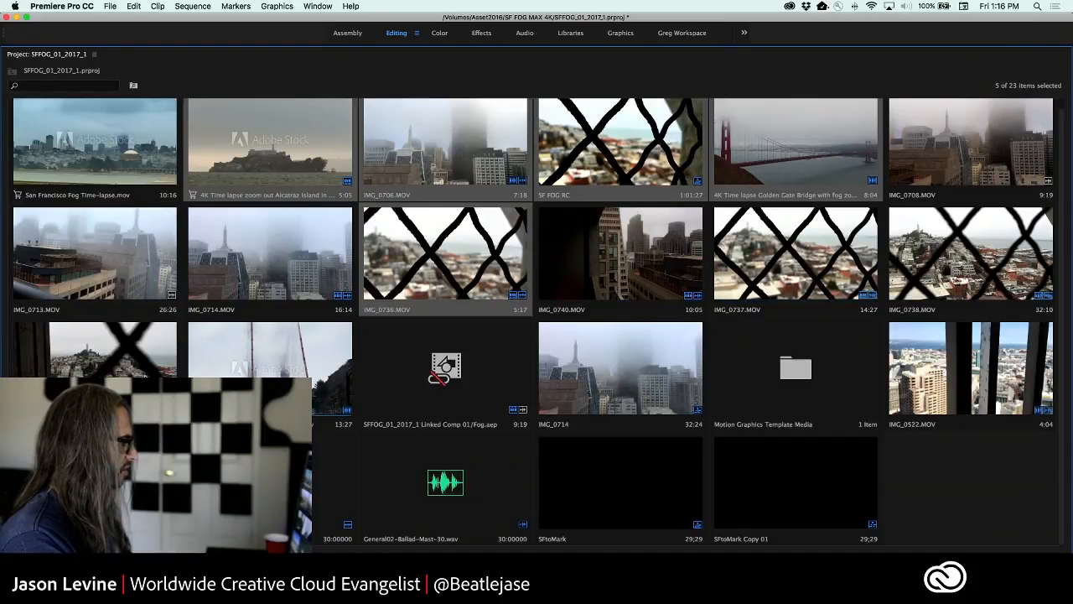
{"action": "left_click", "coordinate": [270, 369]}
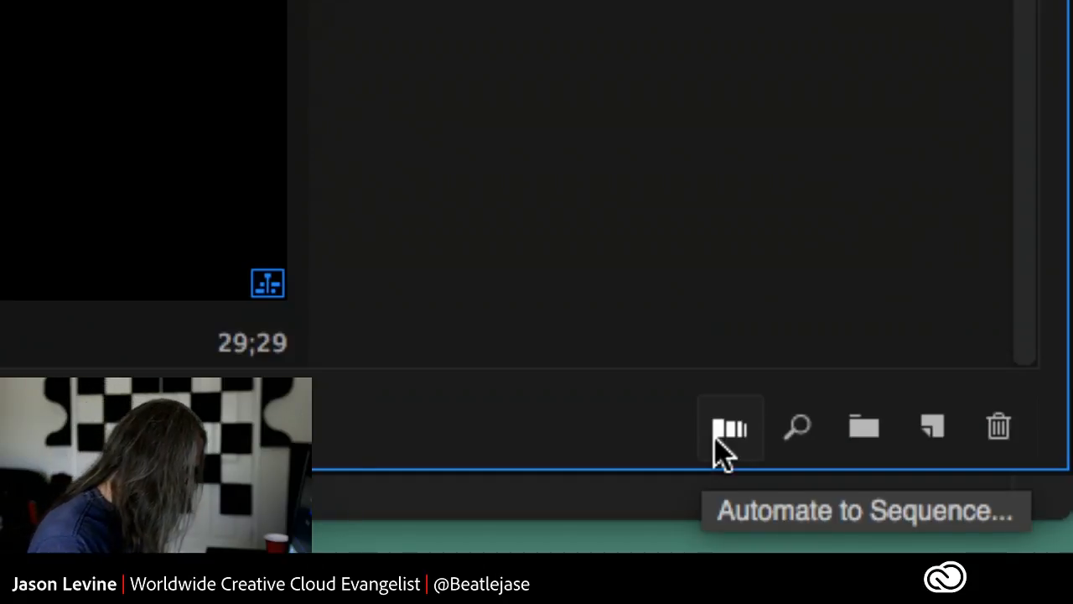
In Automate to Sequence, set Ordering to Selection Order and Placement to At Unnumbered Markers.
{"action": "left_click", "coordinate": [731, 427]}
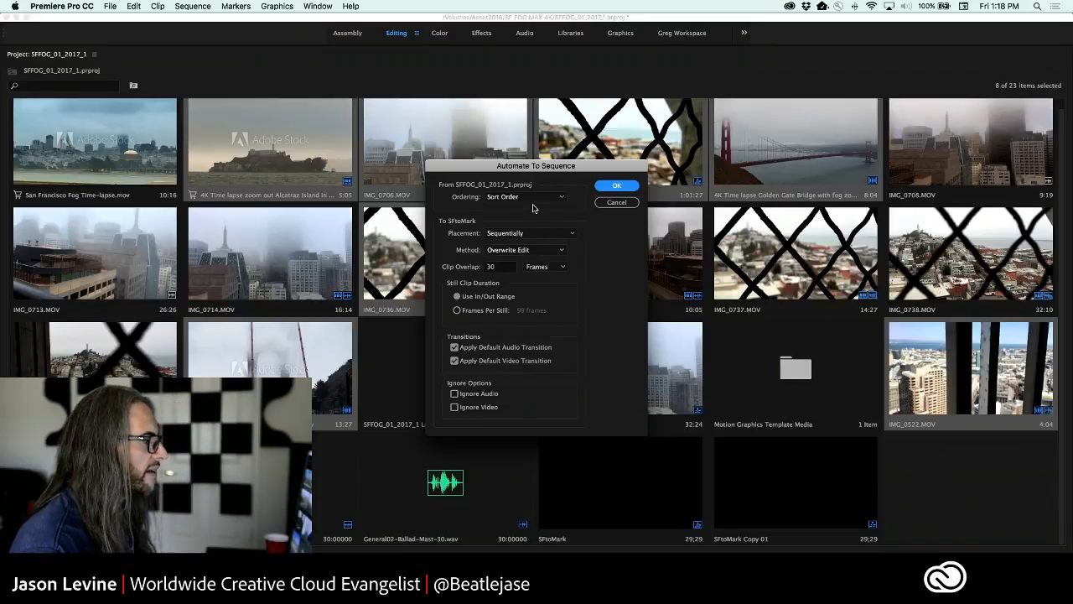
{"action": "left_click", "coordinate": [523, 196]}
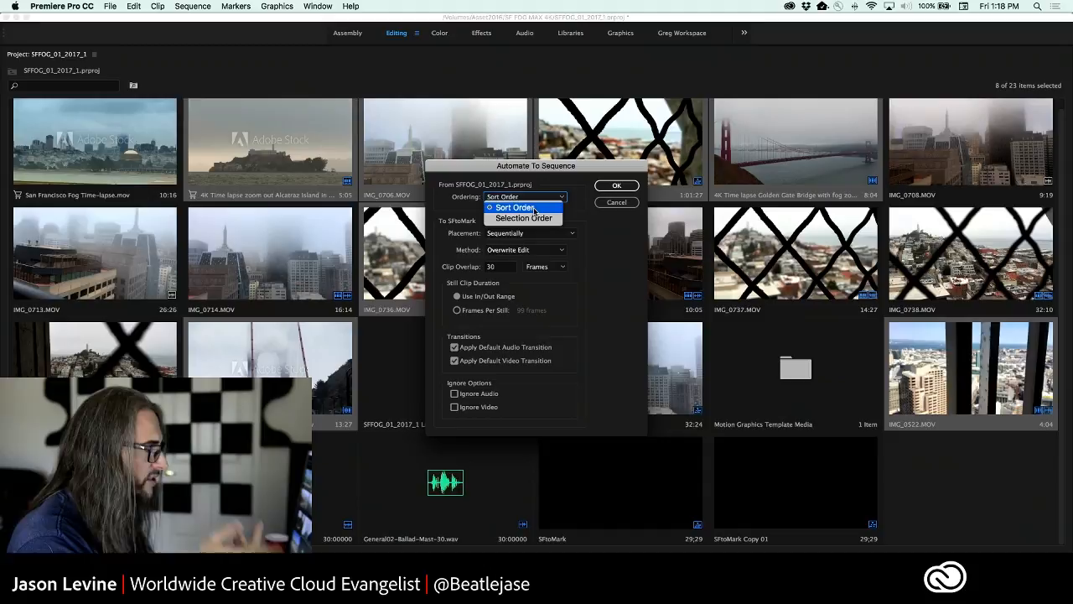
{"action": "mouse_move", "coordinate": [521, 218]}
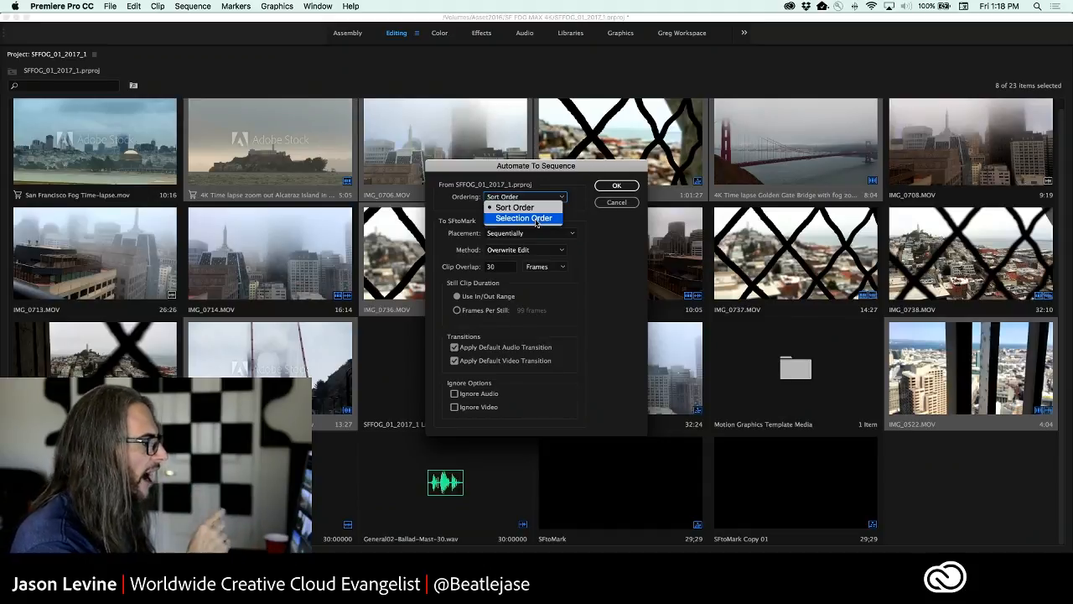
{"action": "left_click", "coordinate": [523, 218]}
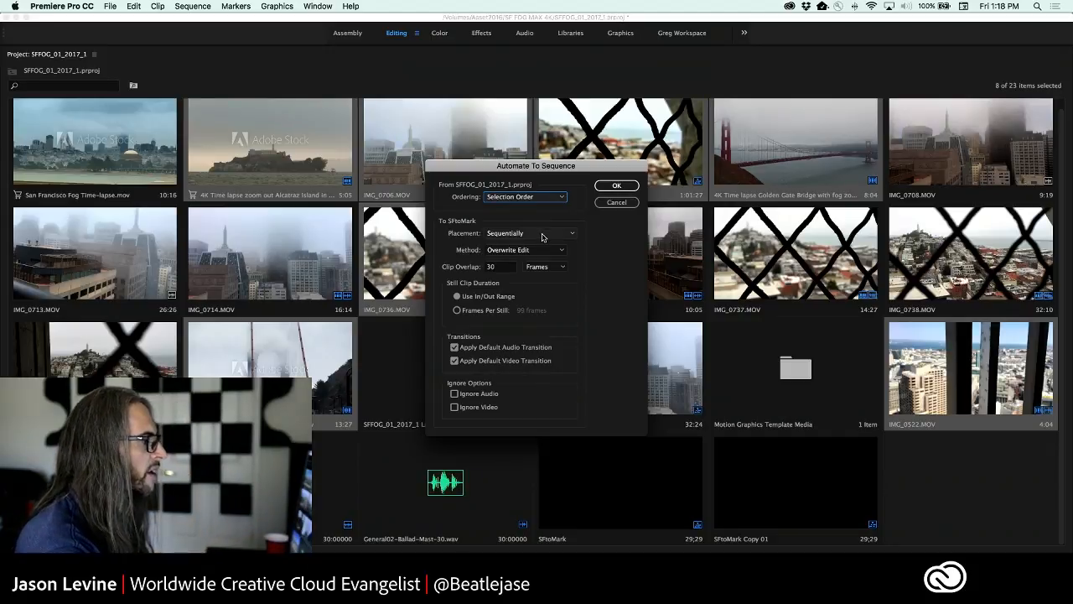
{"action": "left_click", "coordinate": [544, 233]}
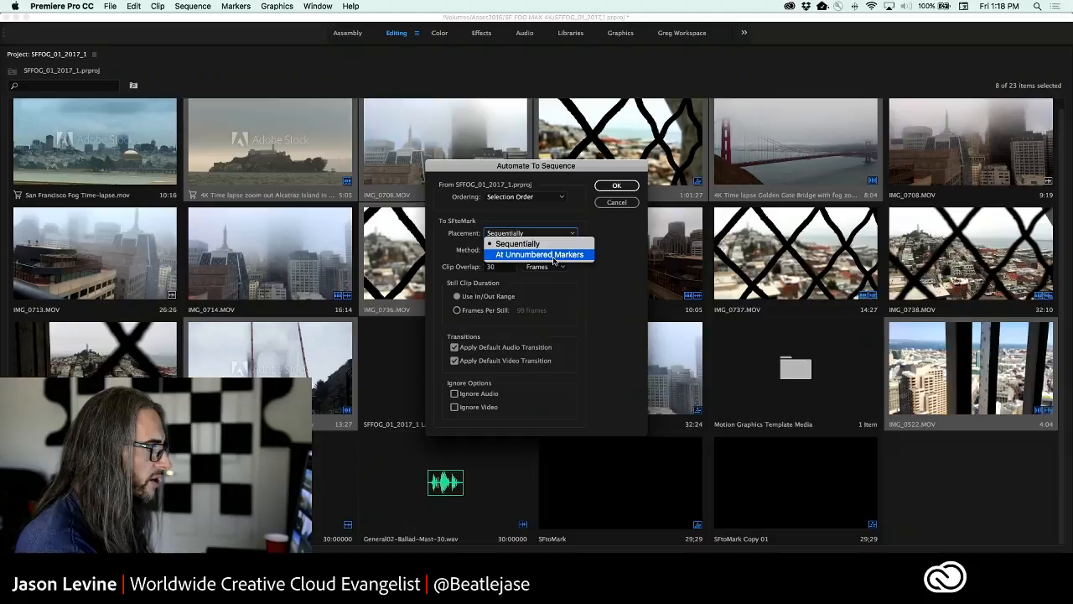
{"action": "left_click", "coordinate": [540, 255]}
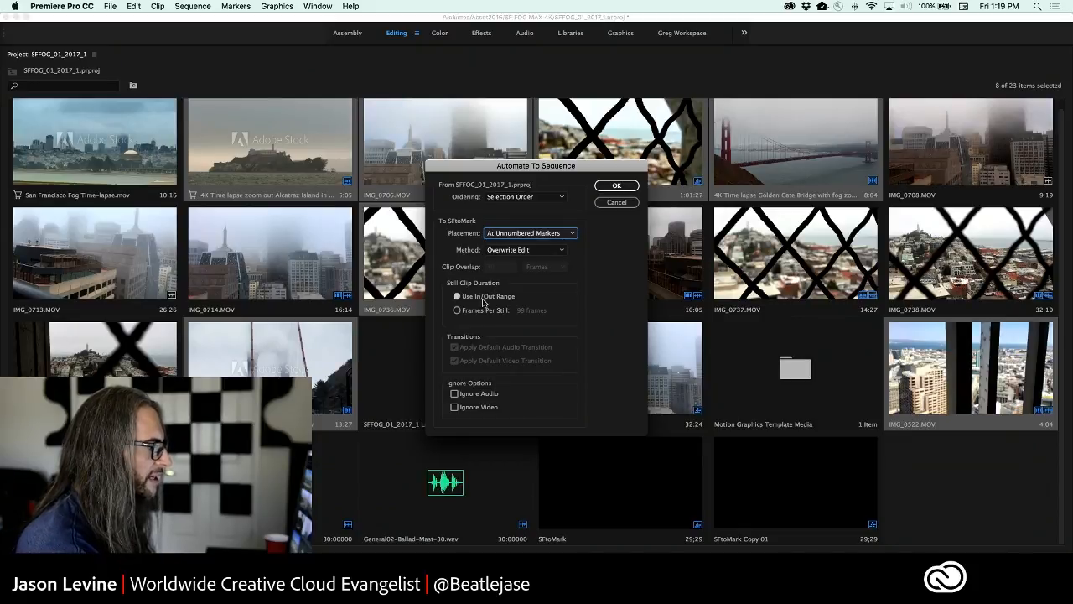
Keep Use In/Out Range as the clip duration and build the automated sequence.
{"action": "left_click", "coordinate": [456, 308]}
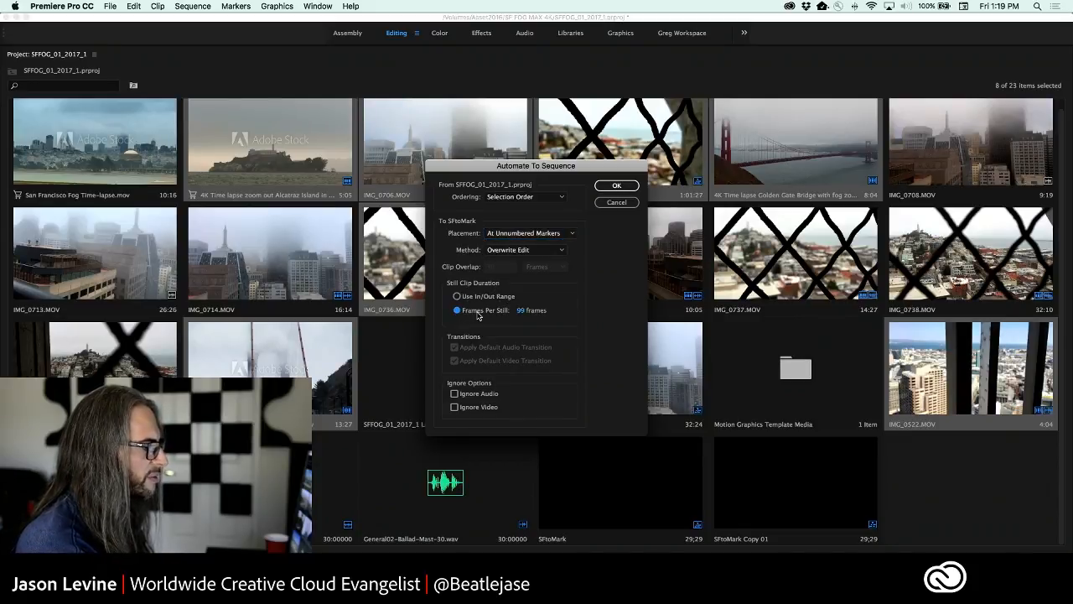
{"action": "left_click", "coordinate": [456, 295]}
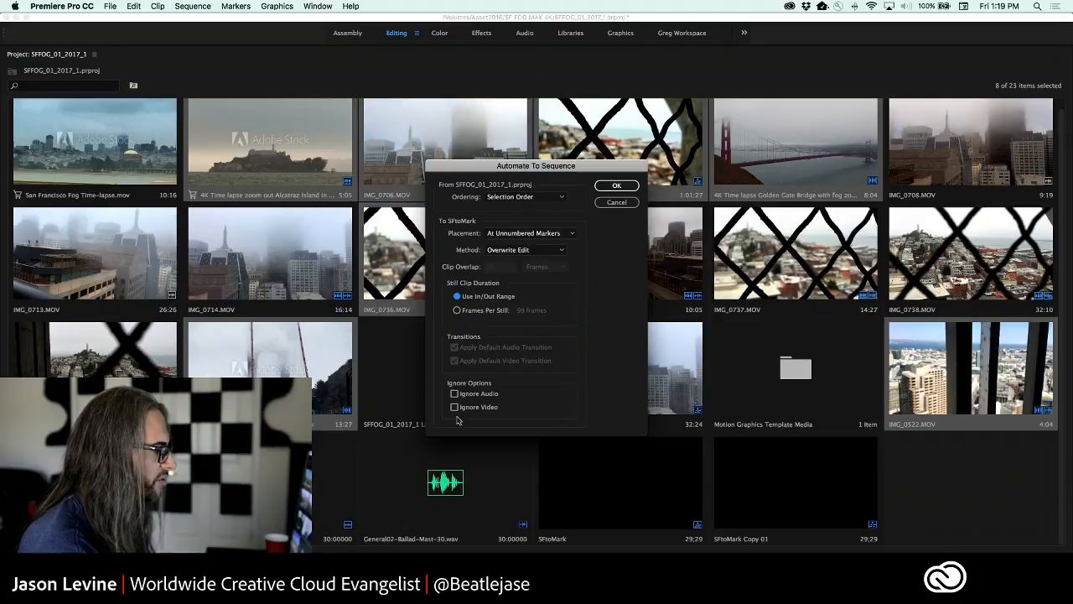
{"action": "mouse_move", "coordinate": [590, 248]}
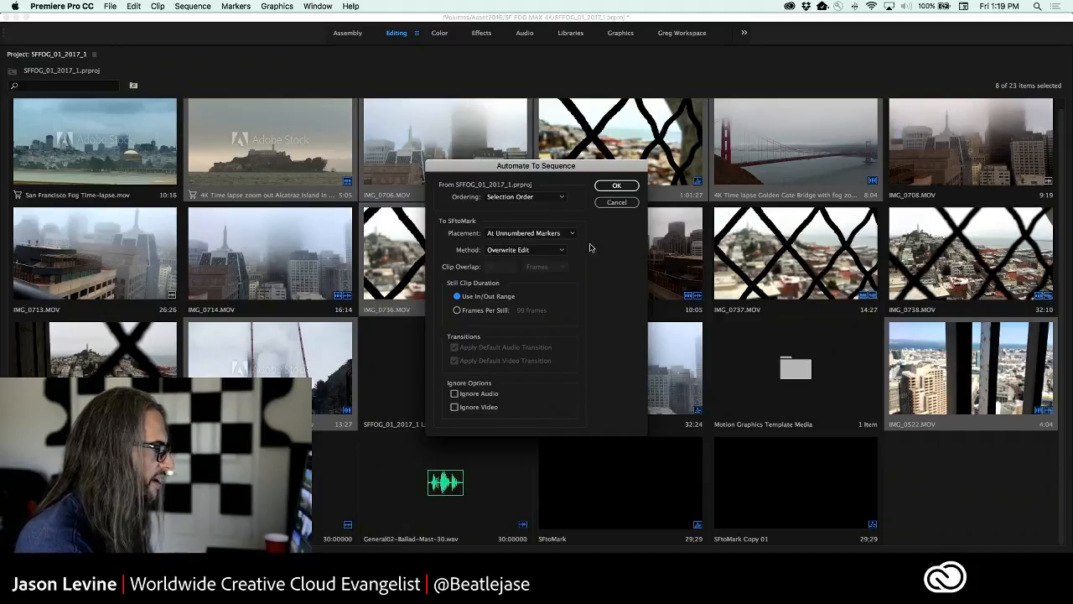
{"action": "mouse_move", "coordinate": [523, 226]}
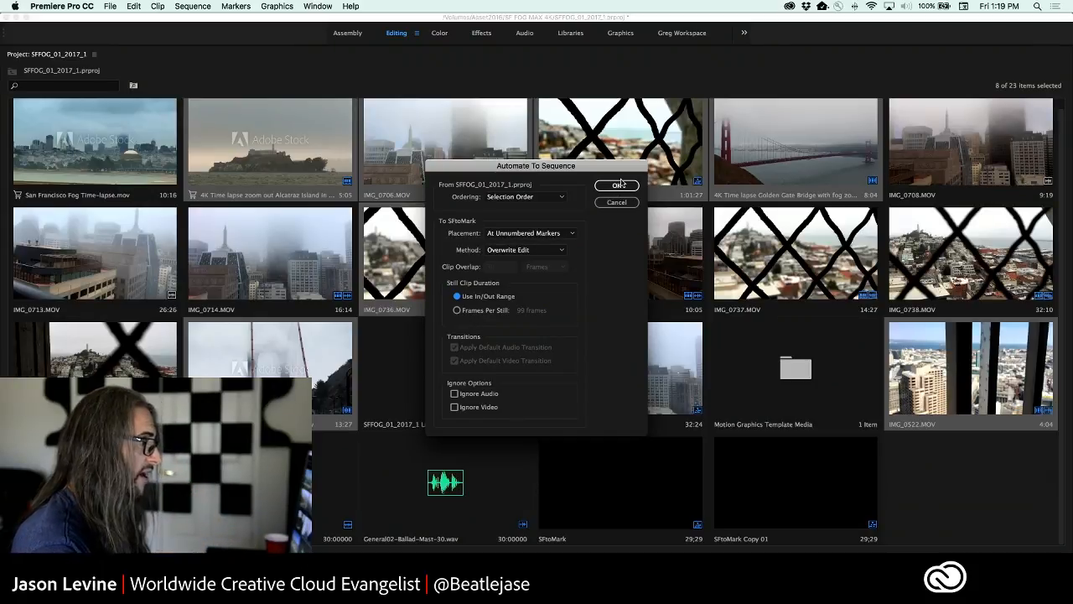
{"action": "left_click", "coordinate": [617, 184]}
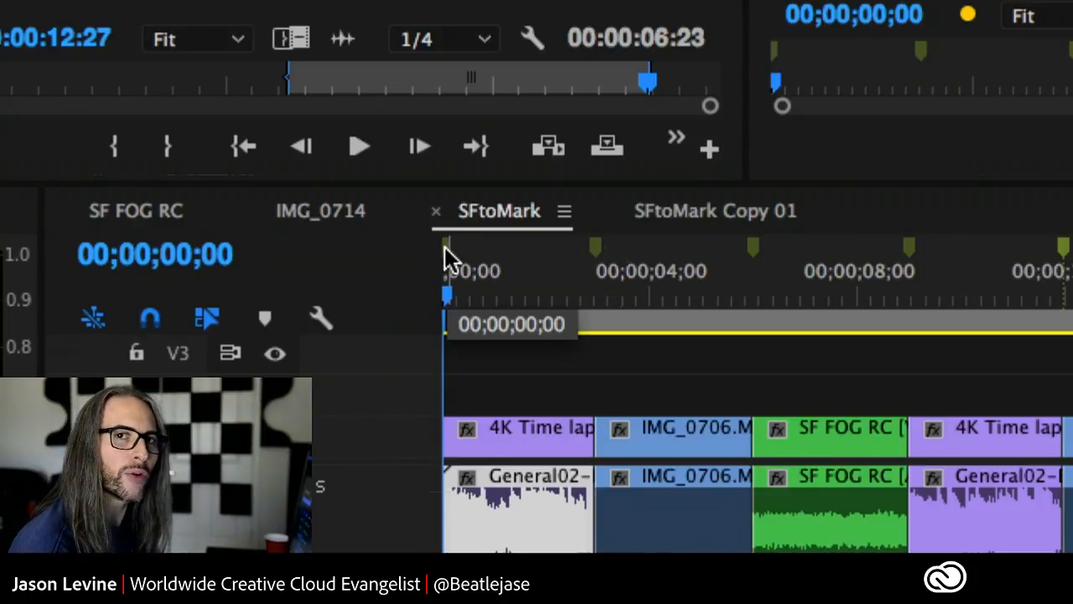
{"action": "mouse_move", "coordinate": [453, 339]}
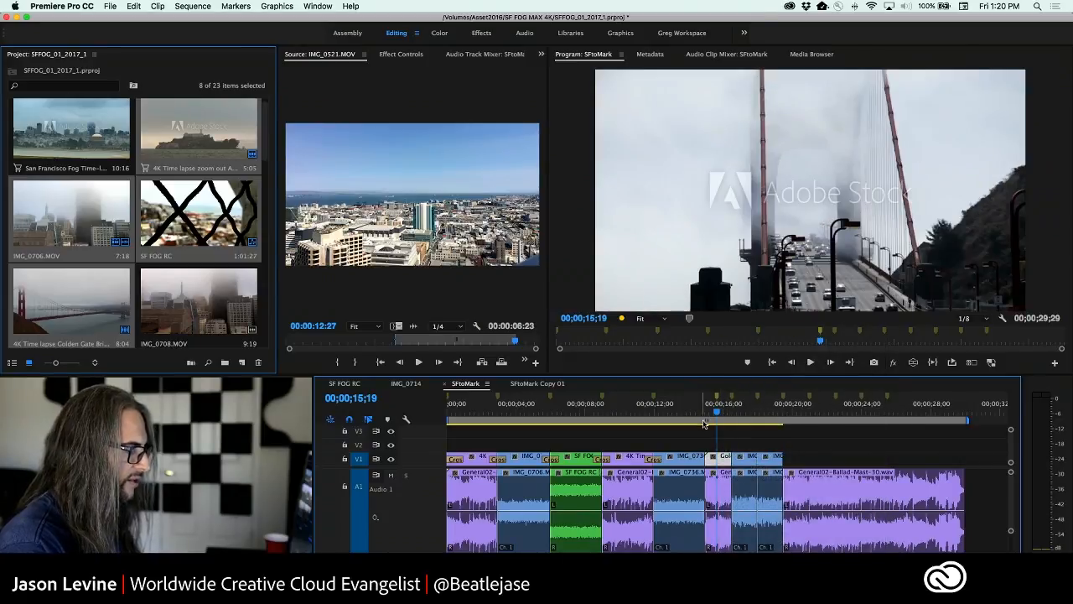
Return the playhead to the sequence start and bring up the Preferences menu.
{"action": "left_click", "coordinate": [762, 419]}
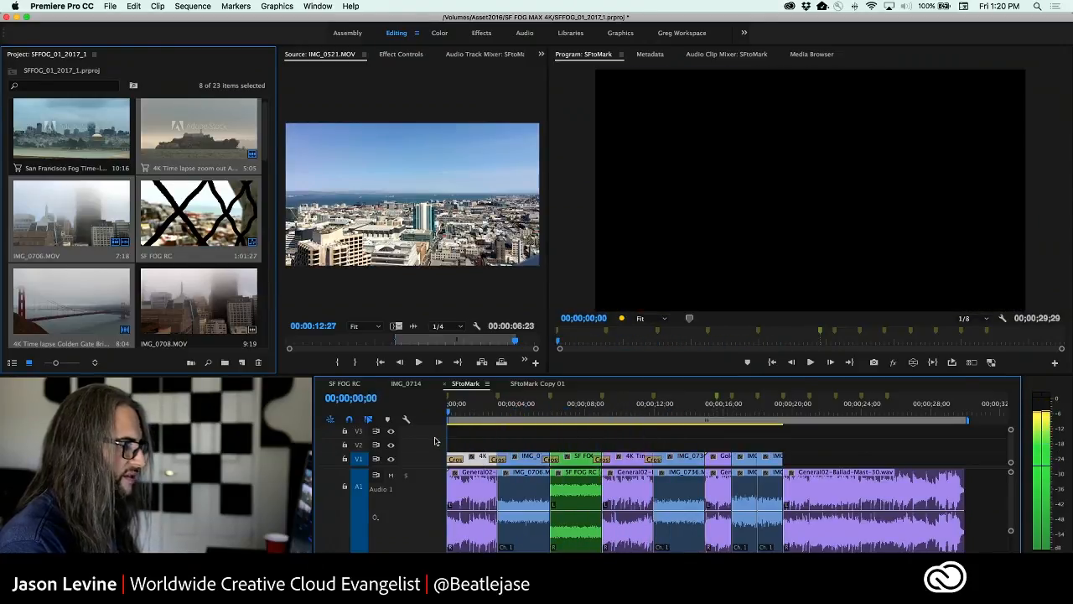
{"action": "left_click", "coordinate": [57, 7]}
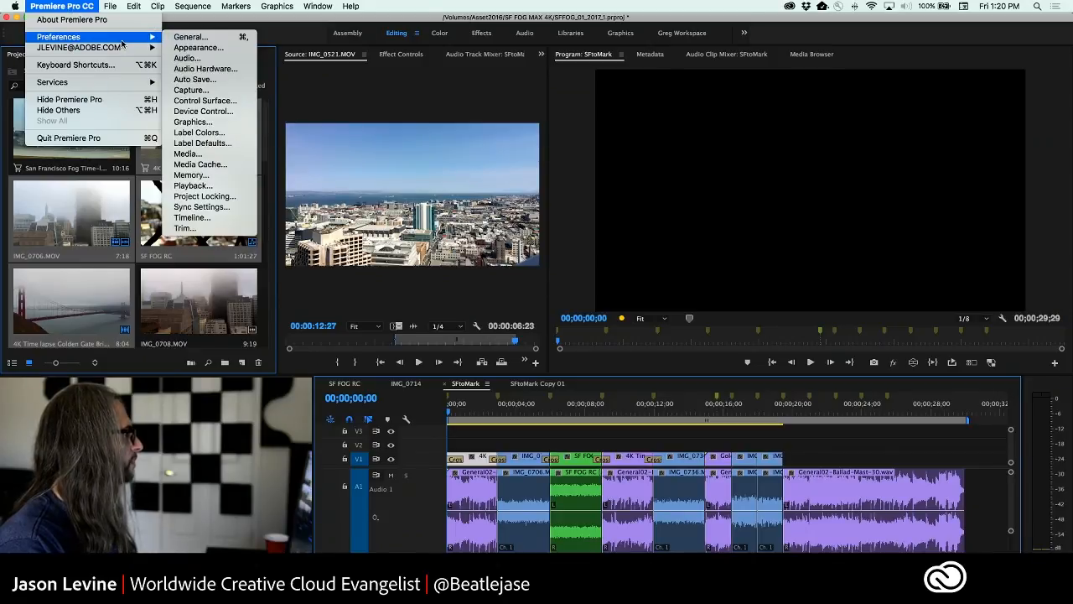
In Media preferences, choose a Default Media Scaling option for imported media.
{"action": "left_click", "coordinate": [187, 153]}
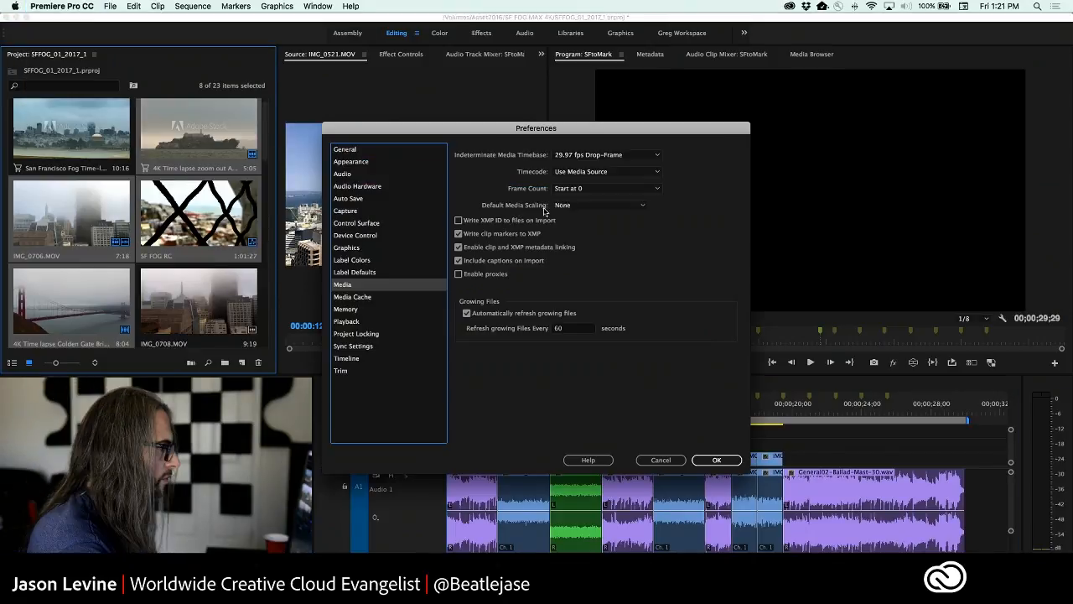
{"action": "left_click", "coordinate": [600, 204]}
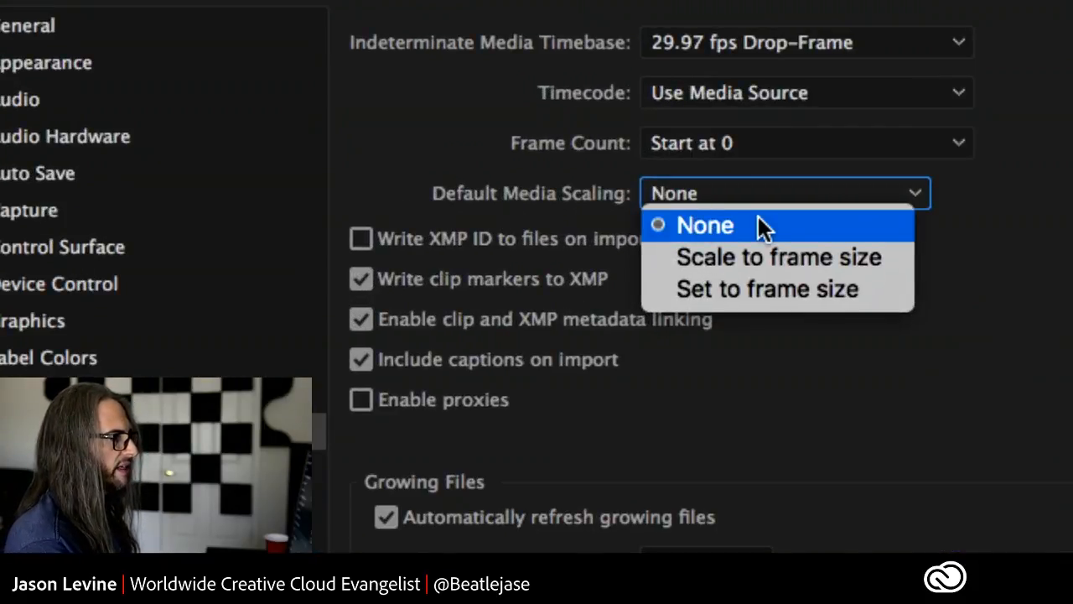
{"action": "mouse_move", "coordinate": [775, 232]}
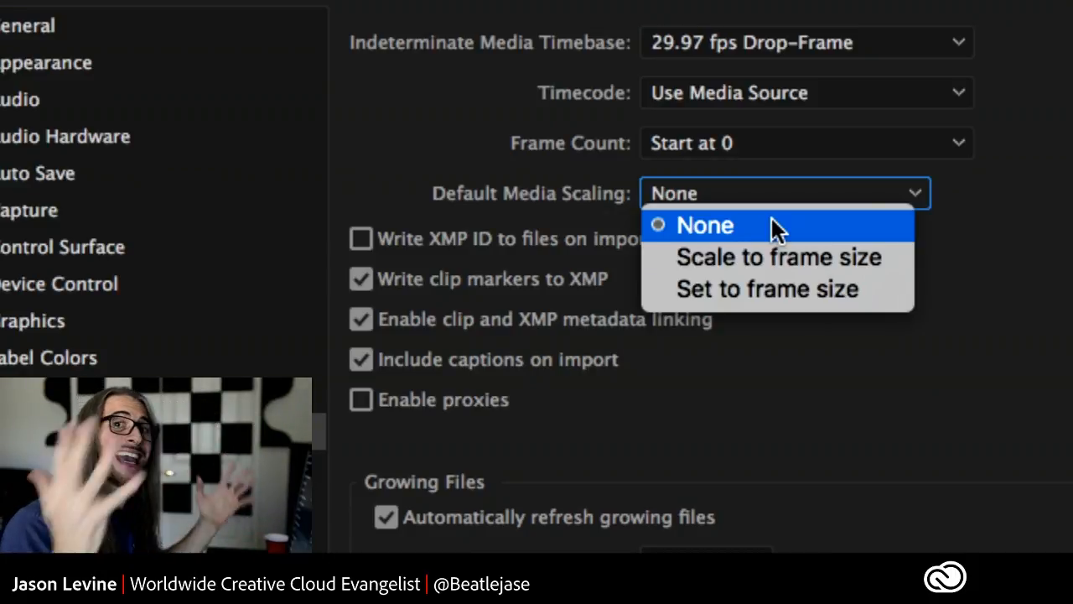
{"action": "mouse_move", "coordinate": [801, 251]}
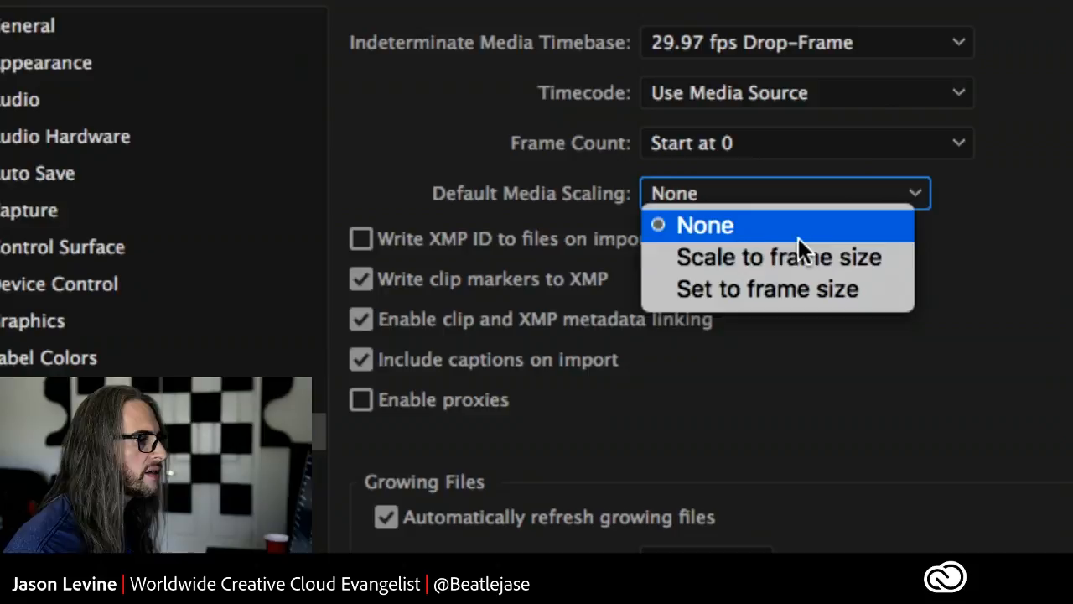
{"action": "mouse_move", "coordinate": [830, 288]}
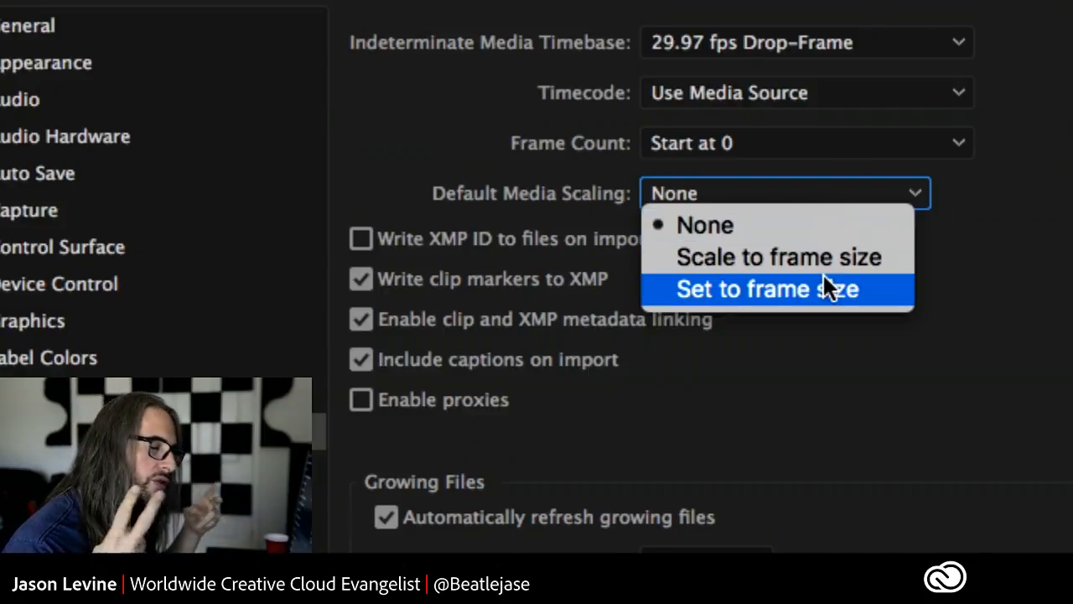
{"action": "mouse_move", "coordinate": [802, 268]}
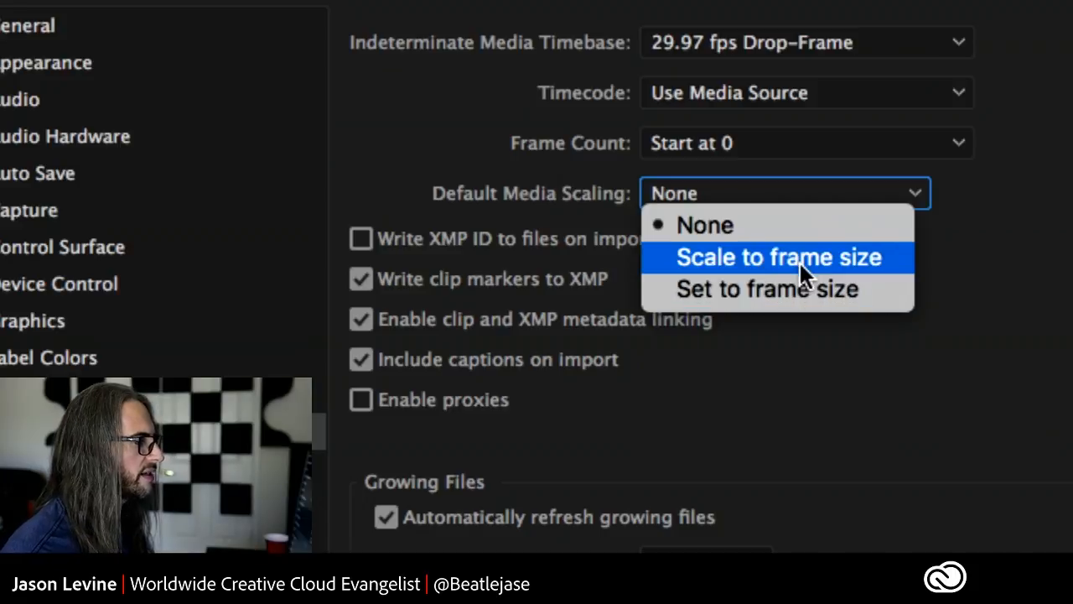
{"action": "left_click", "coordinate": [704, 225]}
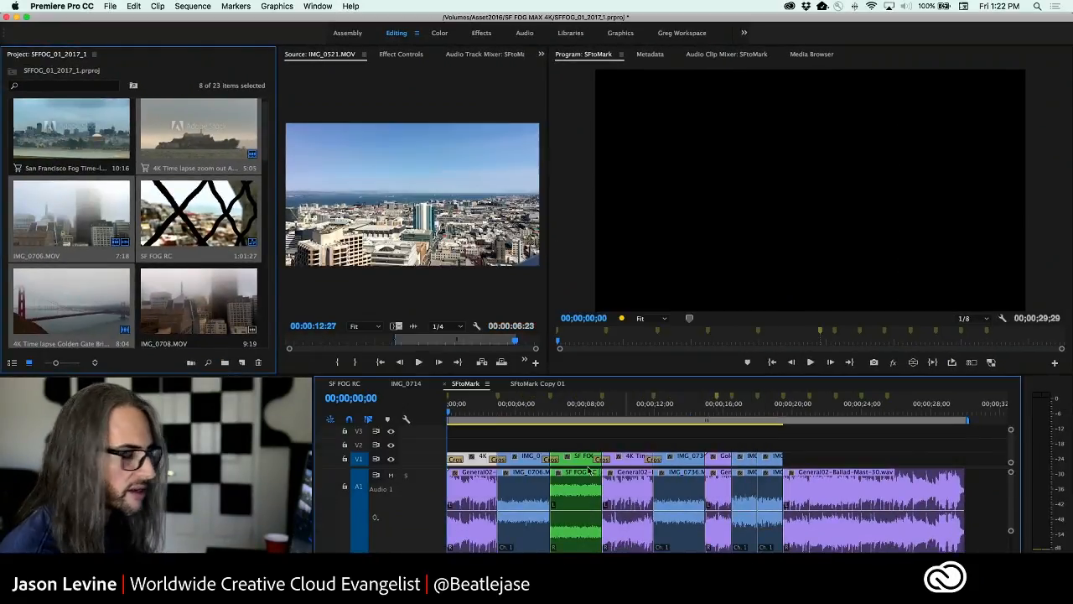
{"action": "mouse_move", "coordinate": [761, 196]}
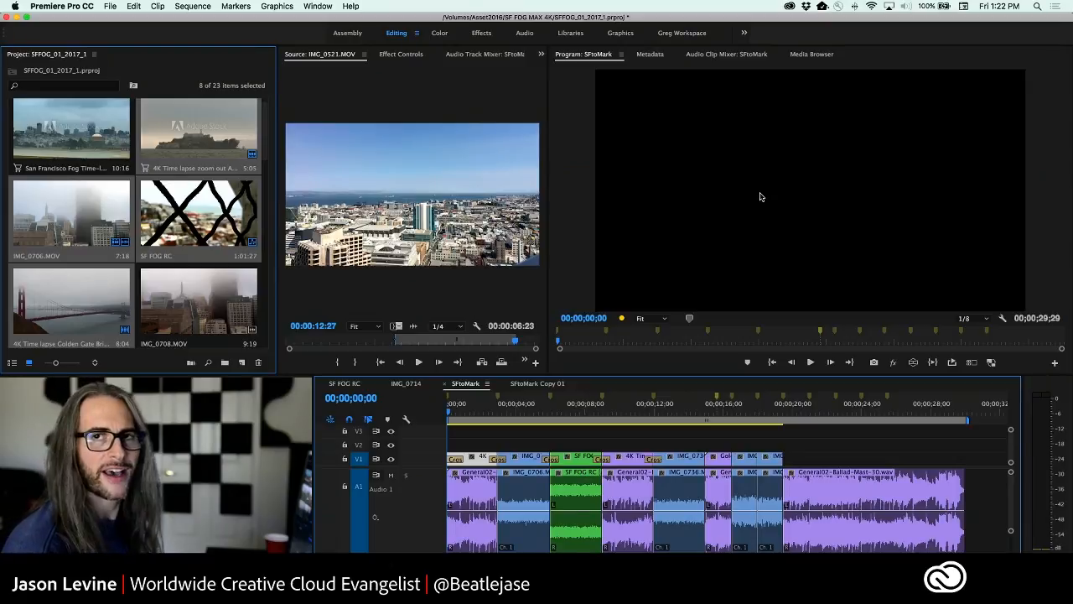
{"action": "mouse_move", "coordinate": [758, 210]}
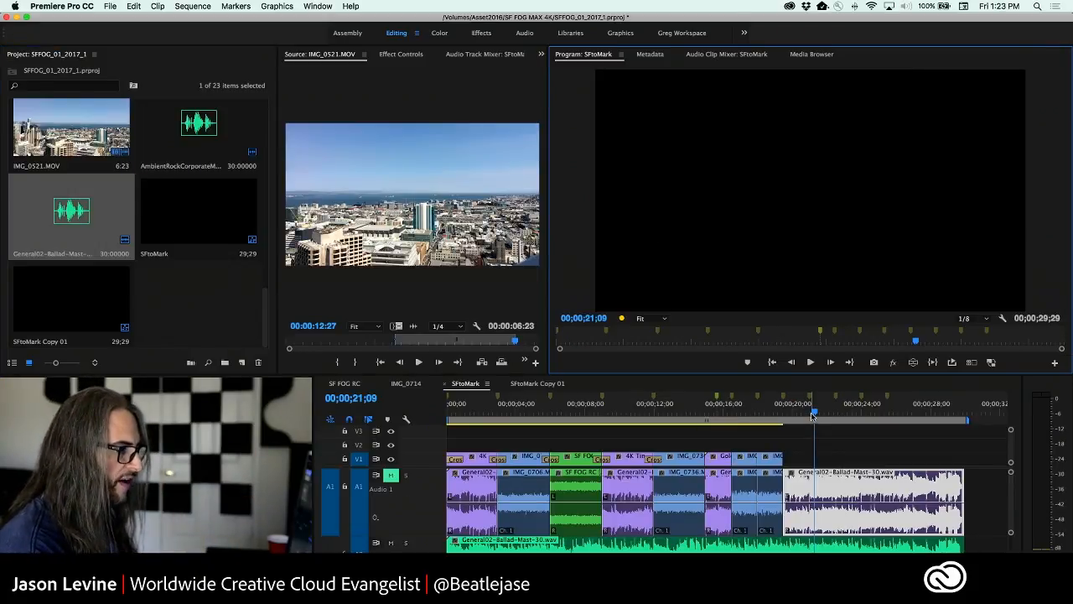
Select the skyline clip to automate into the sequence.
{"action": "left_click", "coordinate": [681, 416]}
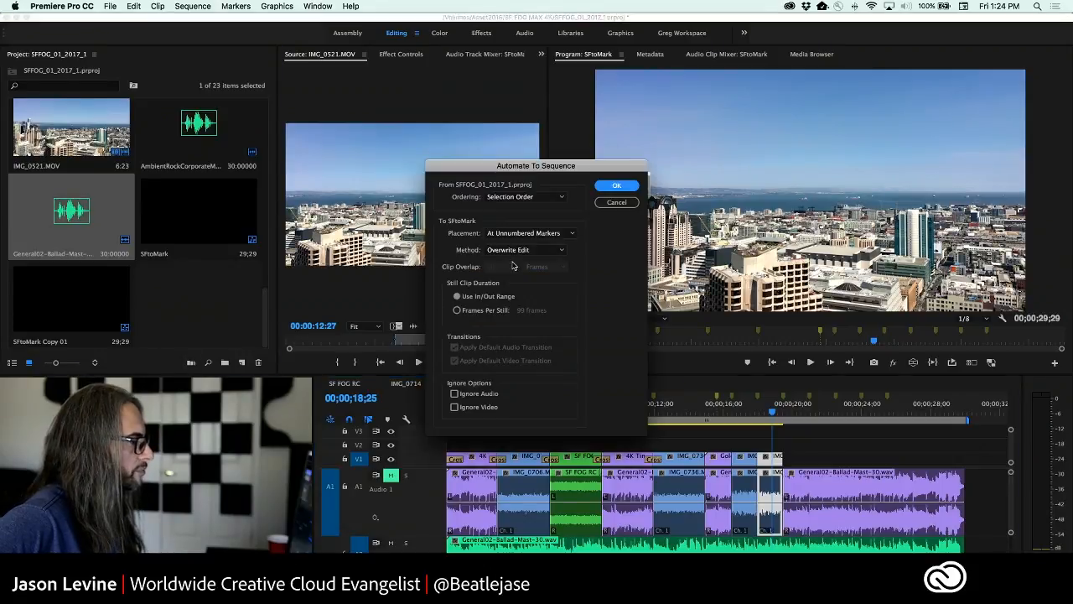
Set the Method to Overwrite Edit and run the automation into SFtoMark.
{"action": "left_click", "coordinate": [523, 248]}
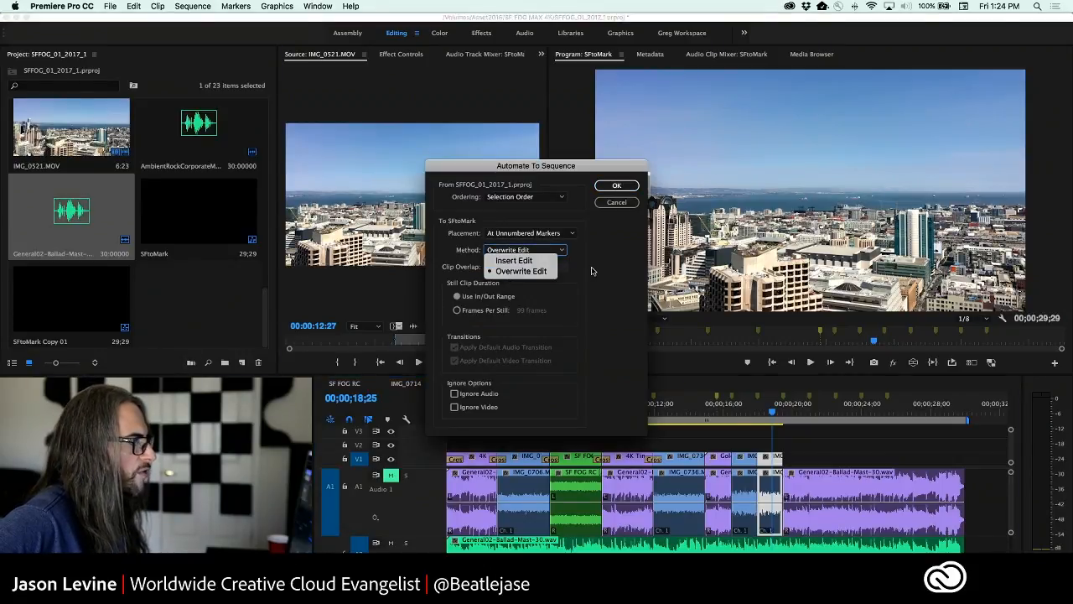
{"action": "left_click", "coordinate": [520, 272]}
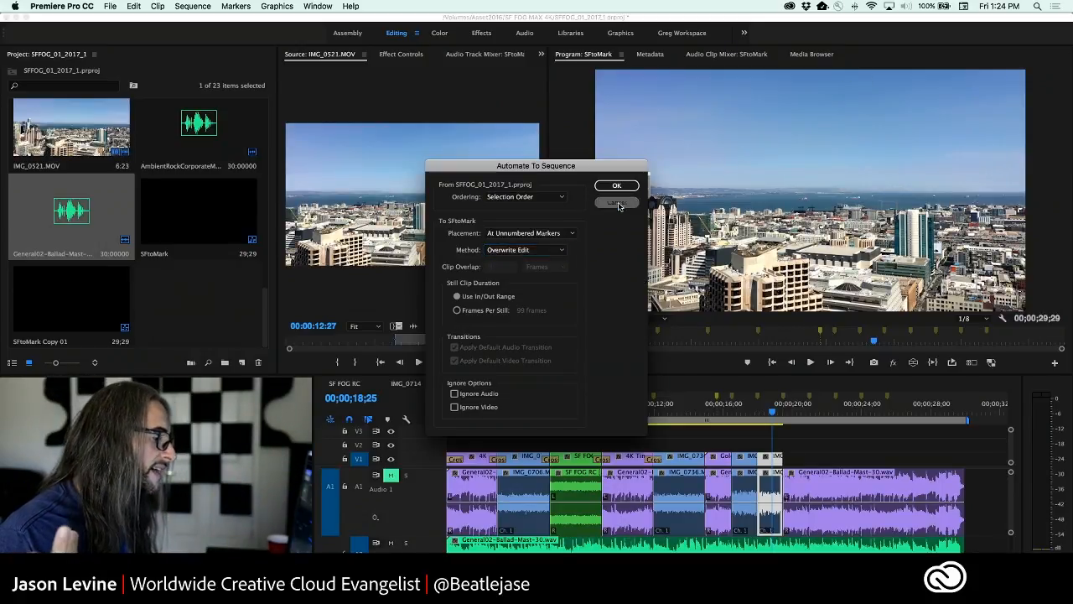
{"action": "left_click", "coordinate": [617, 184]}
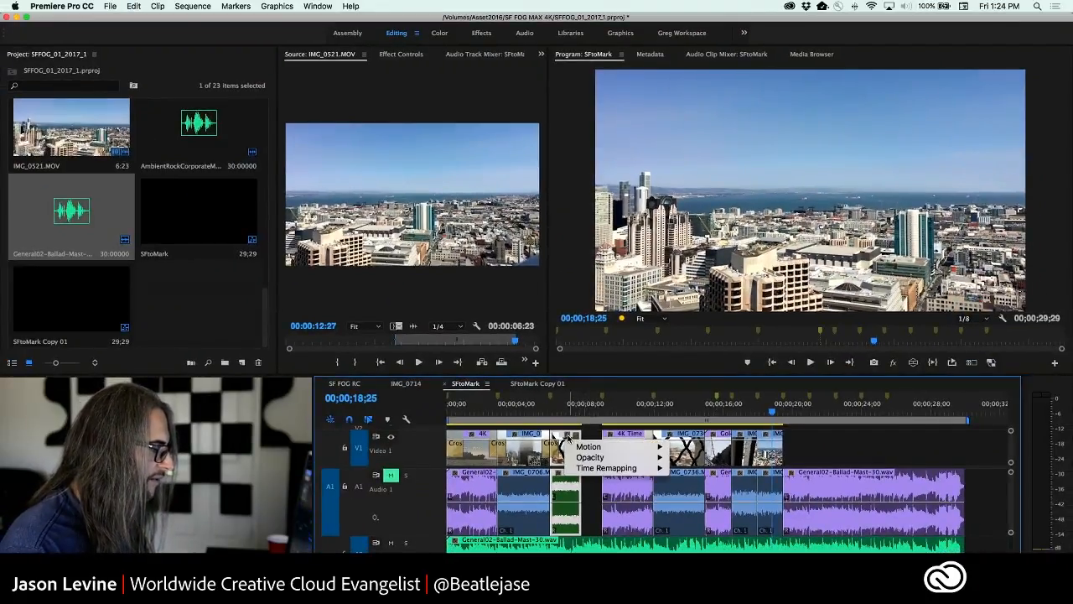
{"action": "mouse_move", "coordinate": [590, 456]}
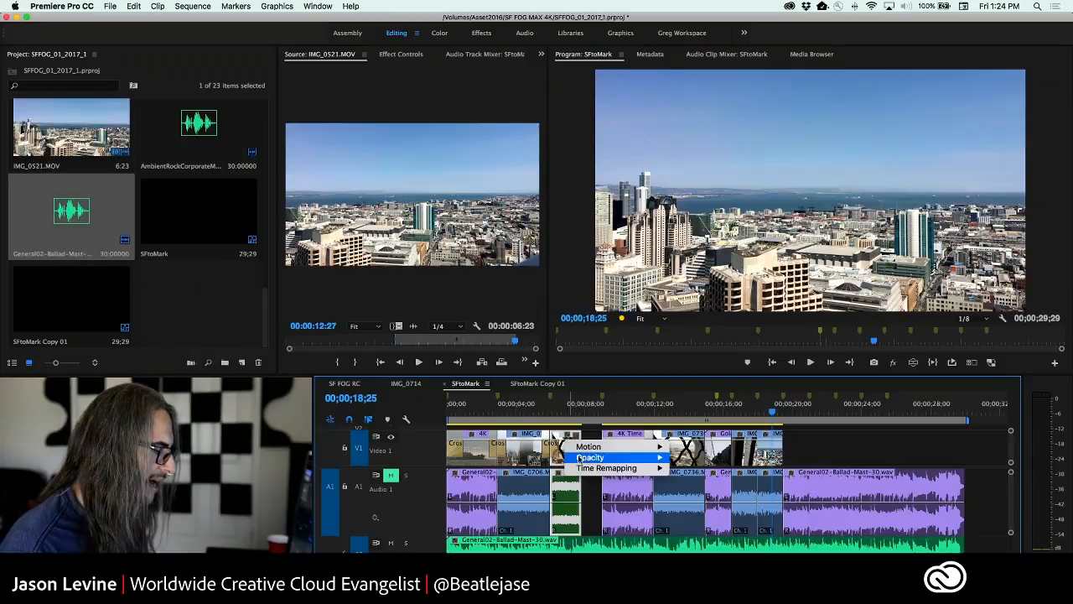
{"action": "mouse_move", "coordinate": [607, 468]}
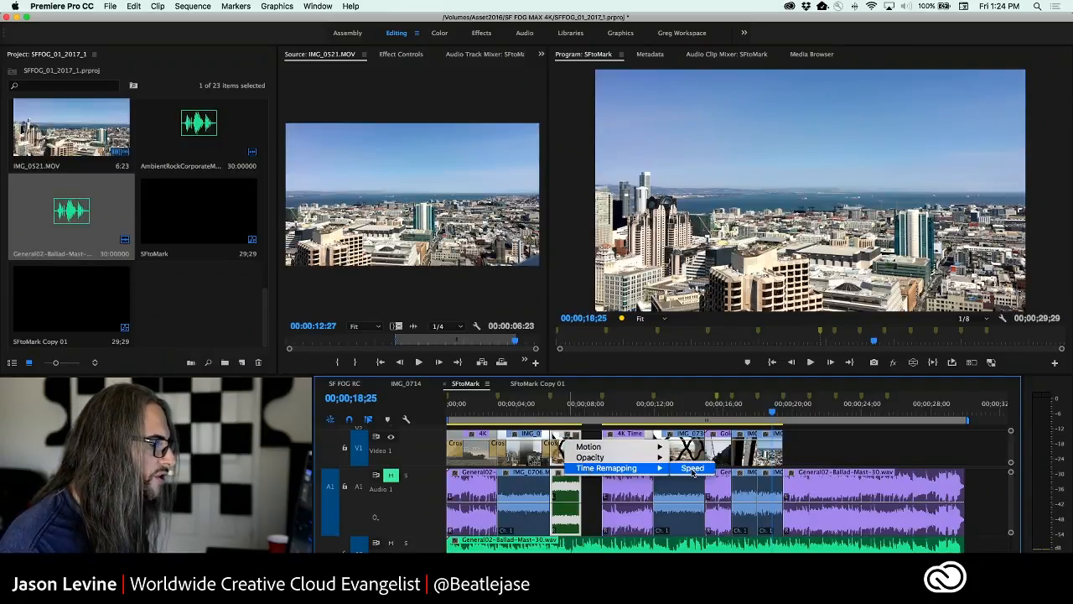
Show clip speed on the timeline clips, then switch to the SFtoMark Copy 01 sequence.
{"action": "left_click", "coordinate": [692, 468]}
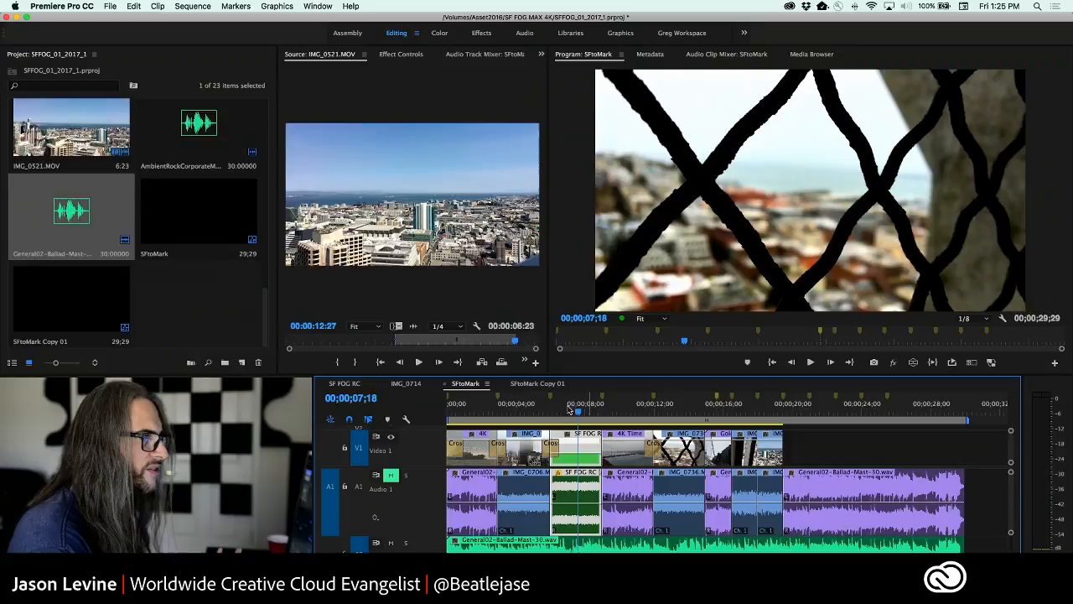
{"action": "left_click", "coordinate": [536, 382]}
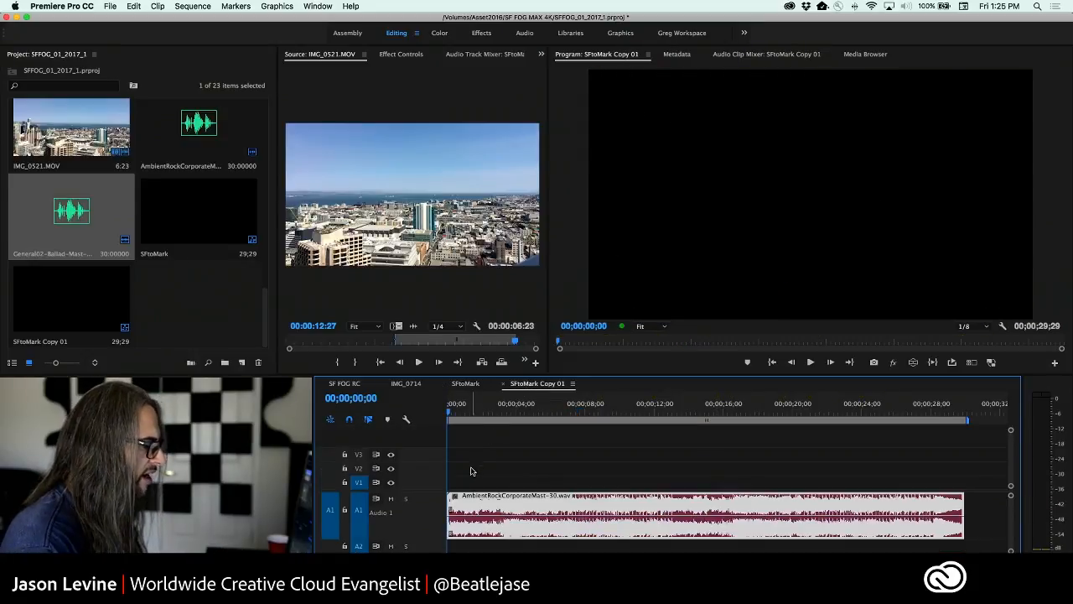
Select the music clip and place the playhead near the start for beat marking.
{"action": "left_click", "coordinate": [704, 523]}
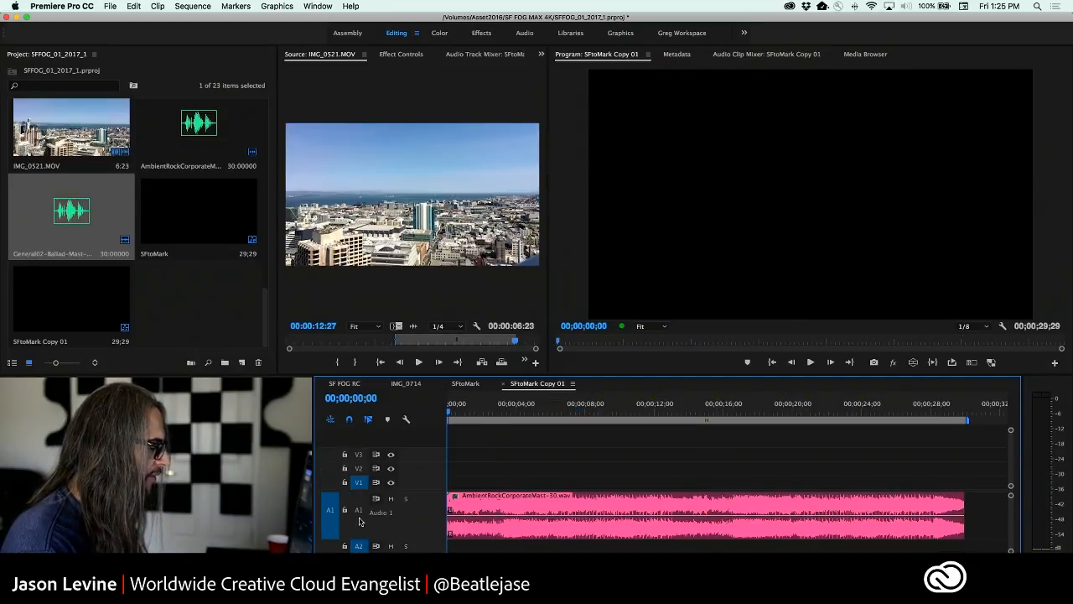
{"action": "mouse_move", "coordinate": [376, 530]}
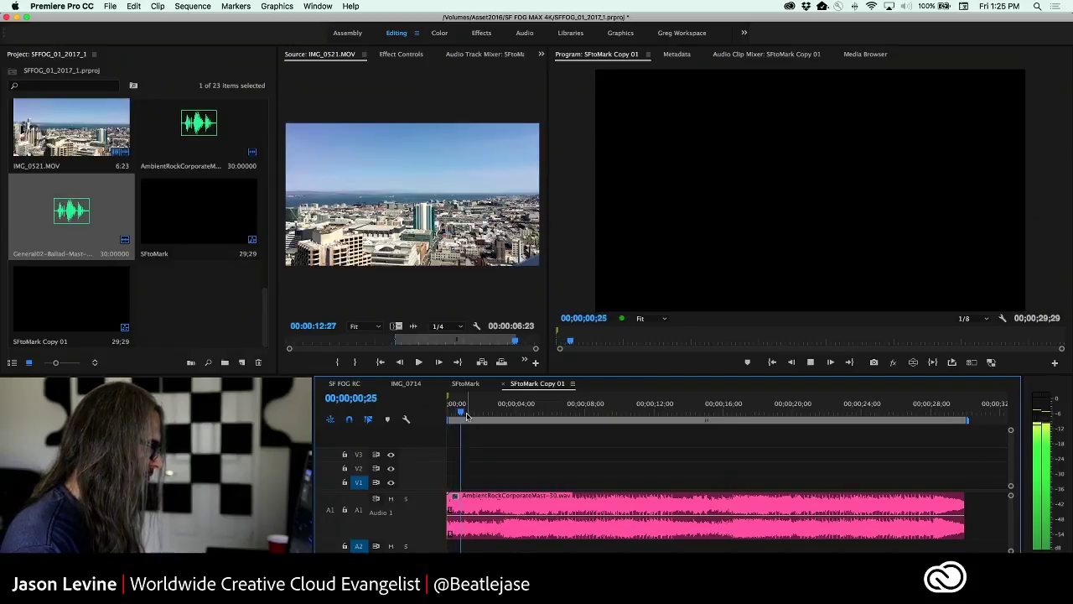
{"action": "left_click", "coordinate": [492, 412]}
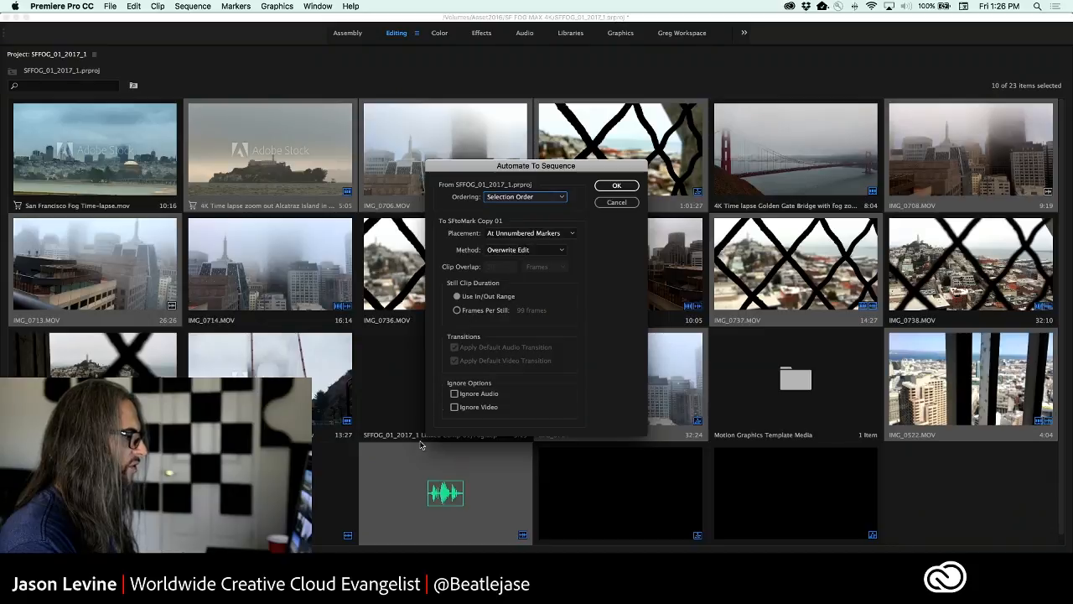
Automate the ten fog clips into SFtoMark Copy 01 with Ignore Audio checked.
{"action": "left_click", "coordinate": [454, 392]}
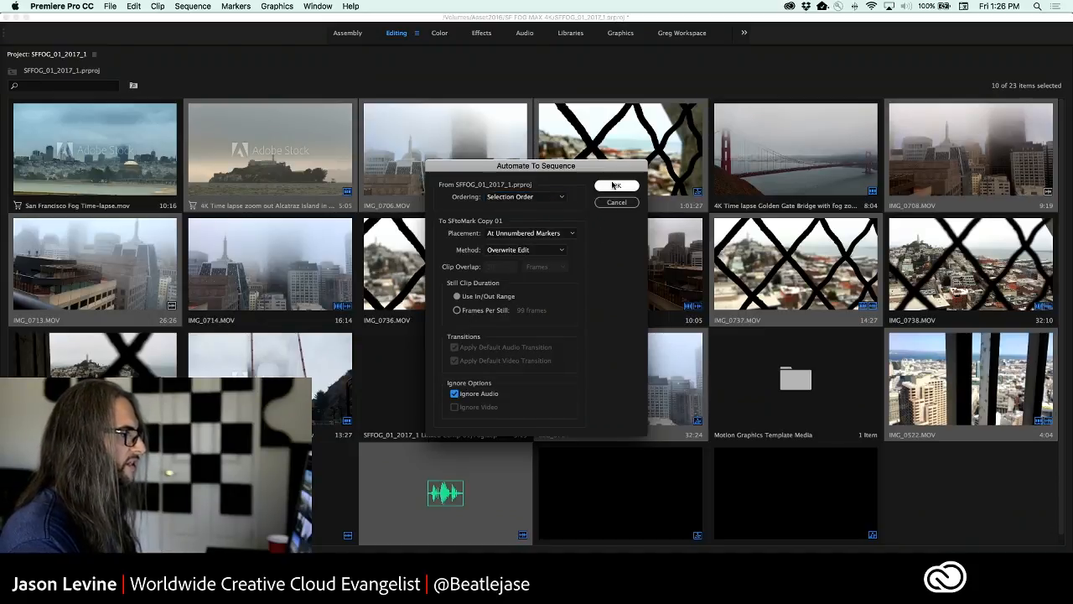
{"action": "left_click", "coordinate": [614, 185]}
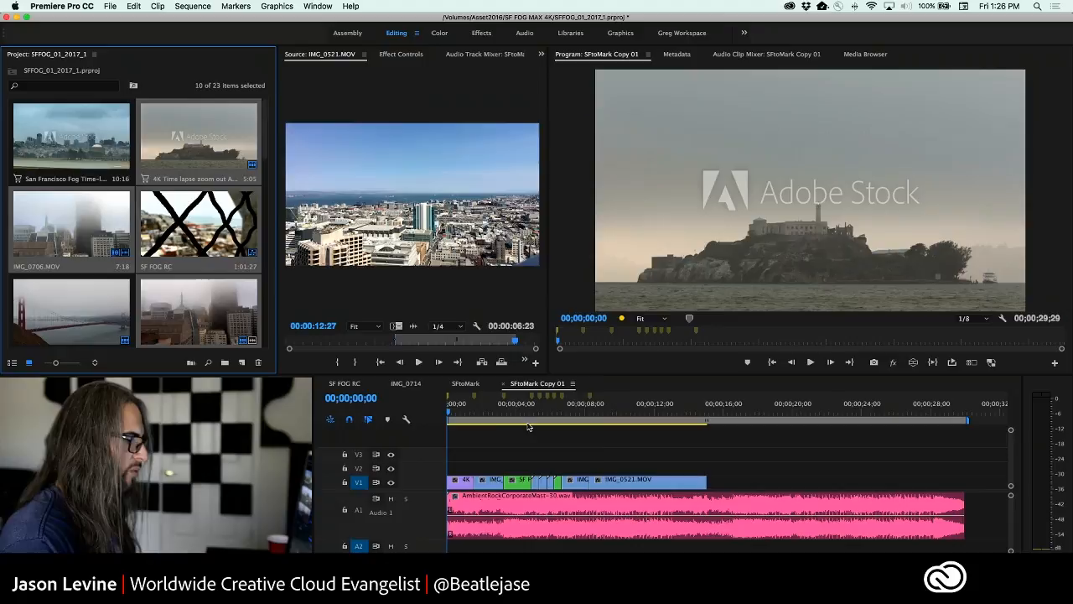
{"action": "left_click", "coordinate": [527, 412]}
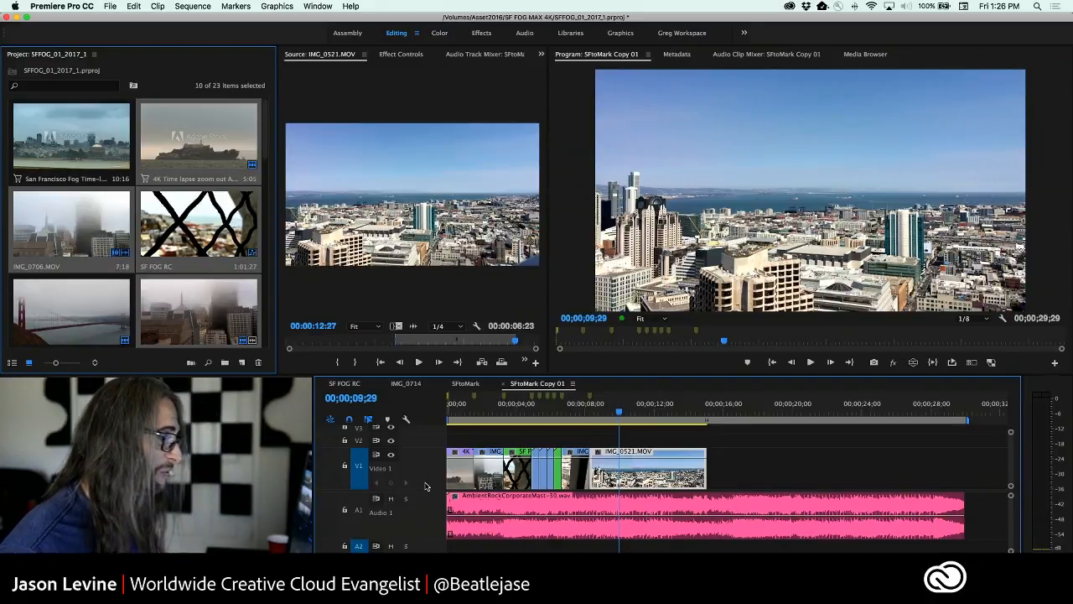
{"action": "key", "text": "cmd+s"}
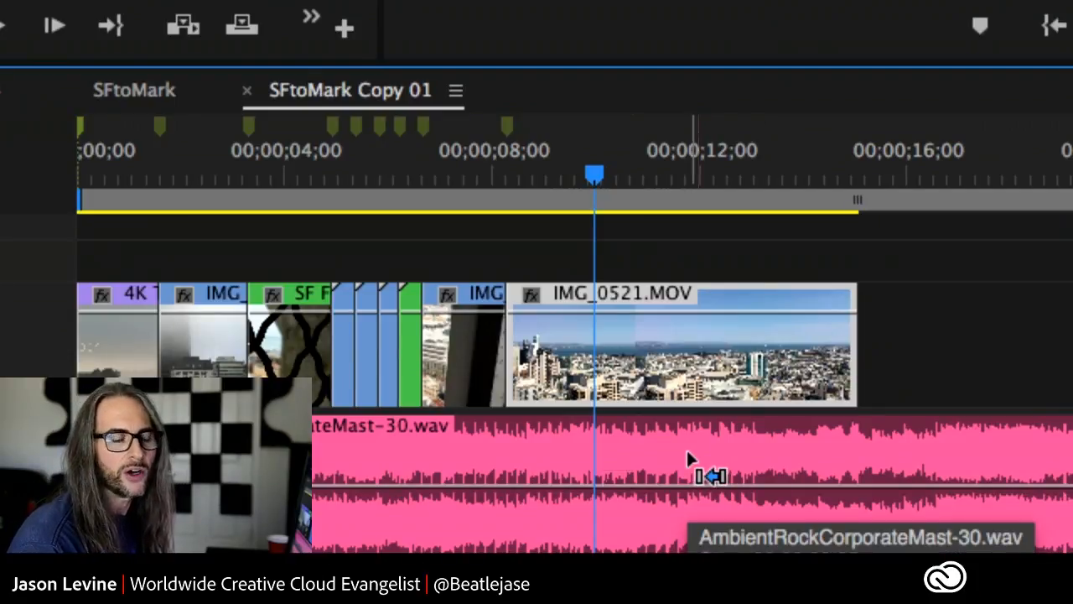
{"action": "mouse_move", "coordinate": [688, 460]}
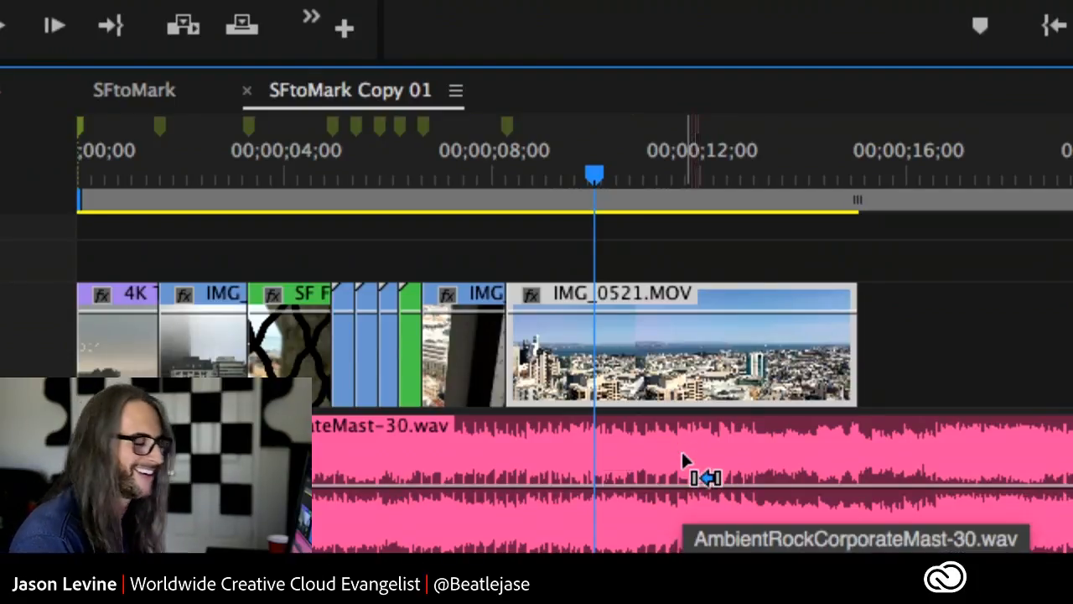
{"action": "mouse_move", "coordinate": [640, 448]}
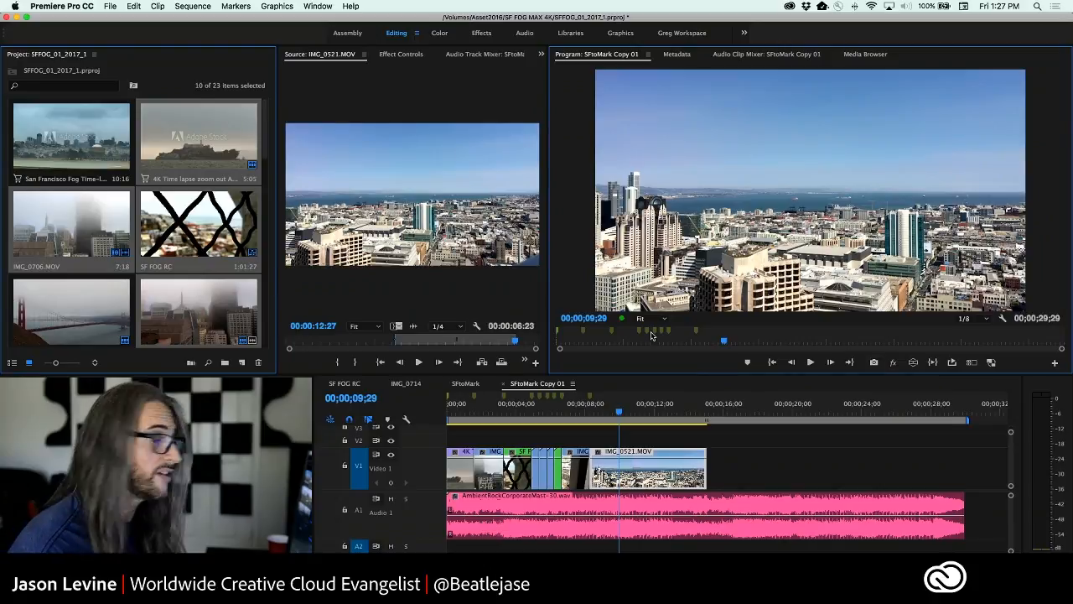
{"action": "left_click", "coordinate": [111, 6]}
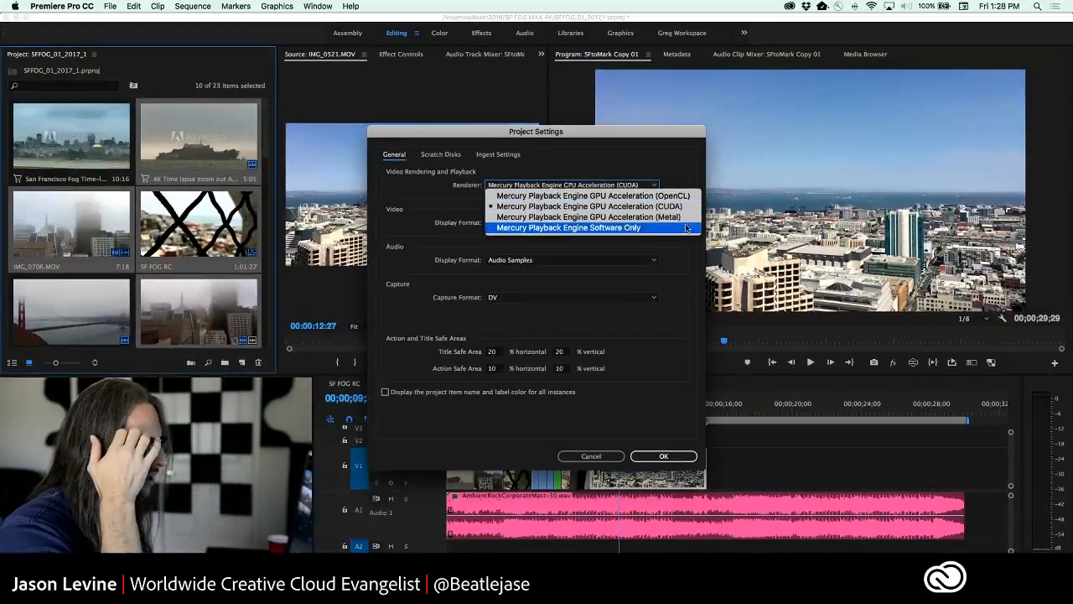
{"action": "left_click", "coordinate": [590, 206]}
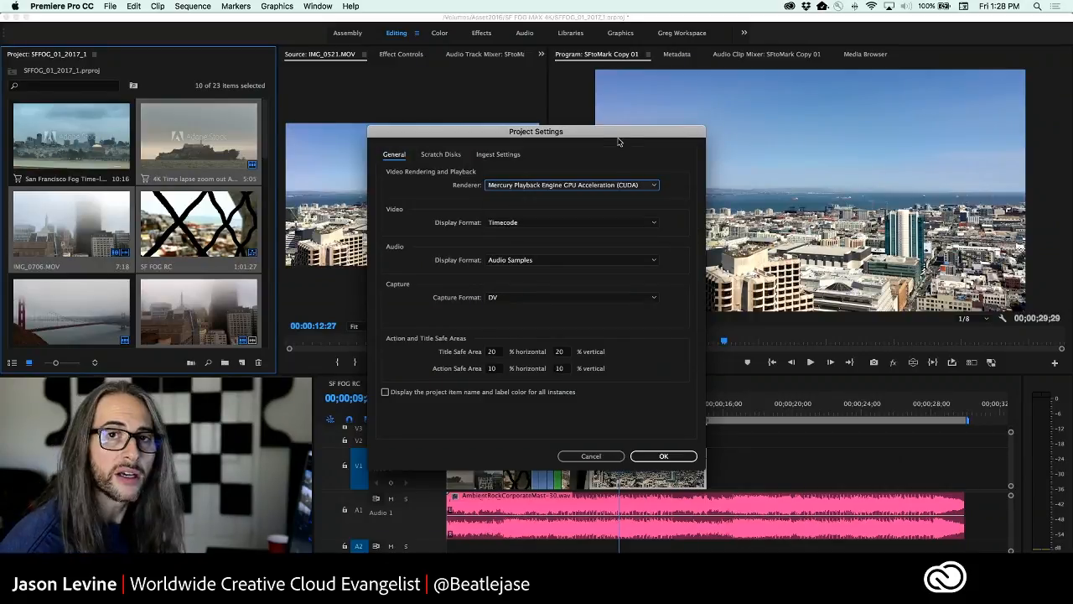
{"action": "left_click", "coordinate": [664, 456]}
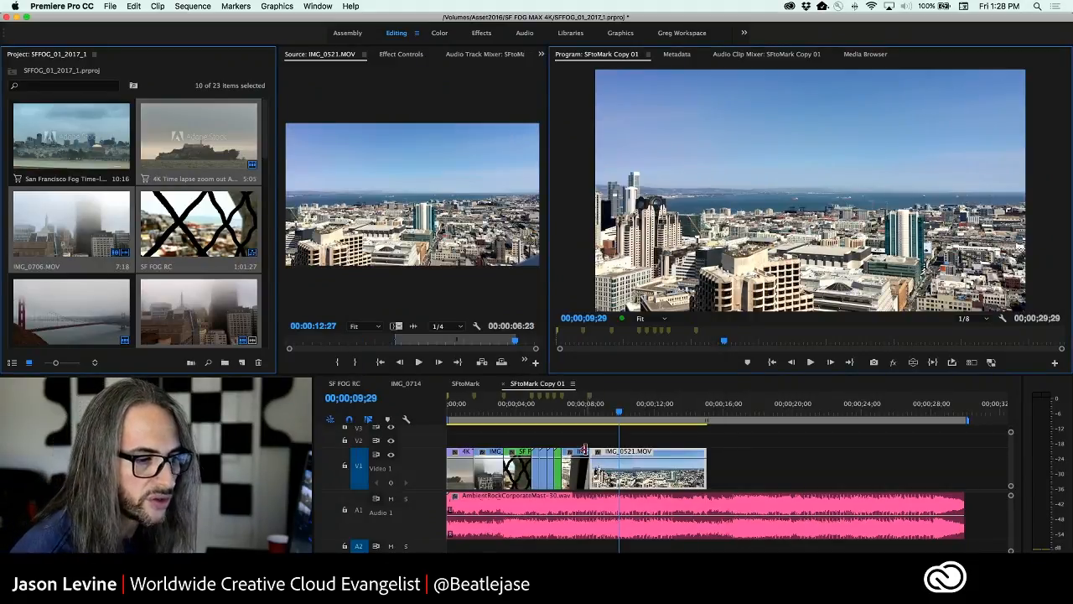